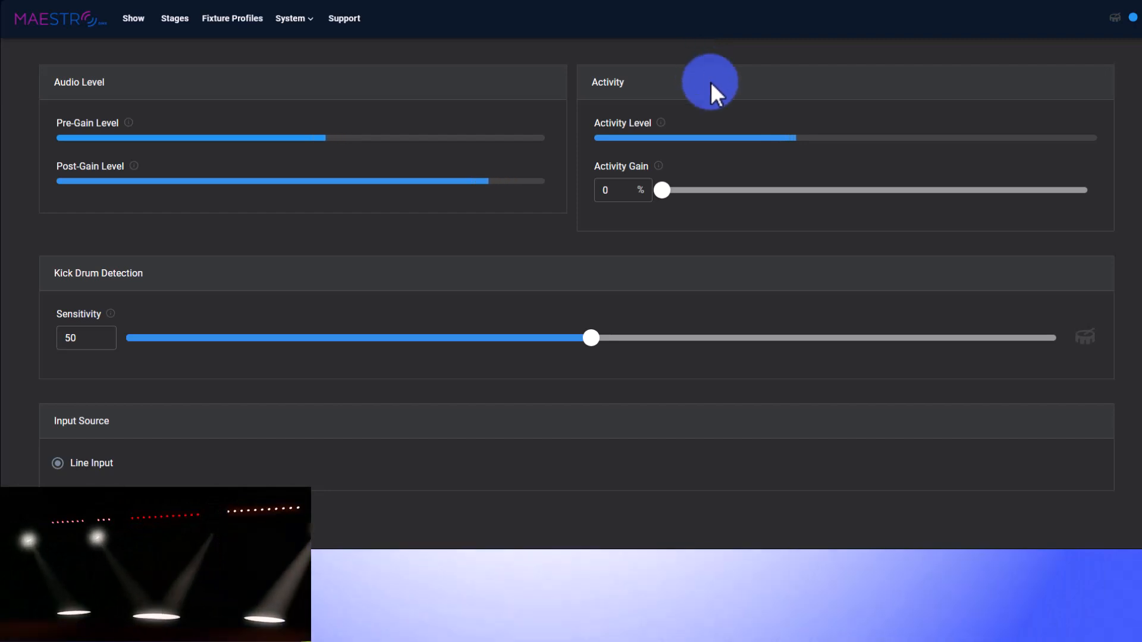
pyautogui.moveTo(717, 81)
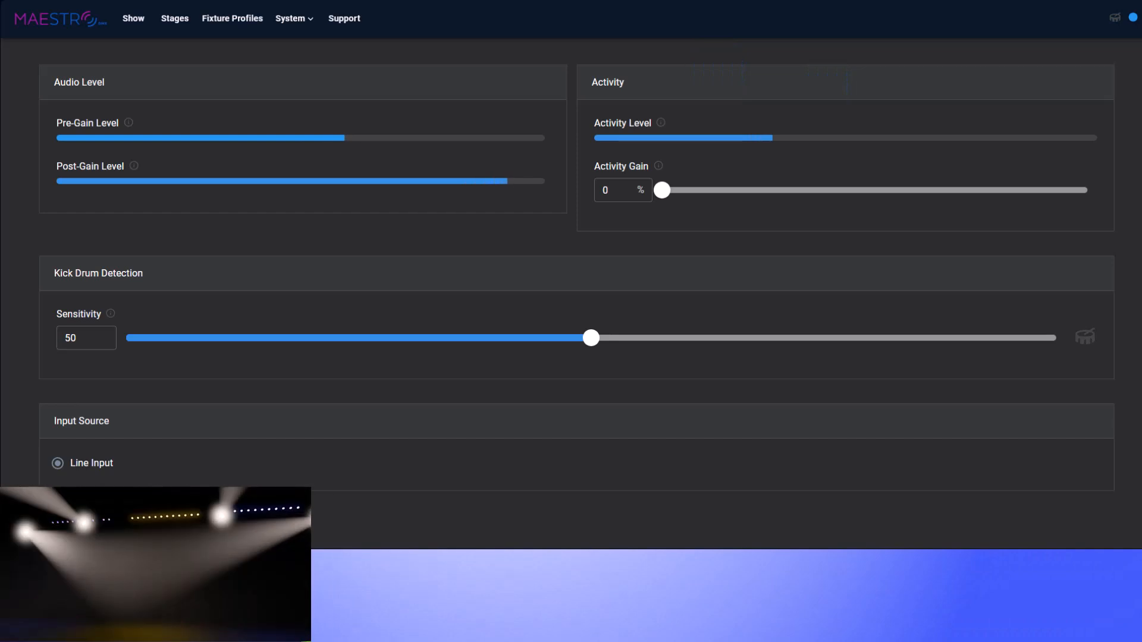
# - Return to the Show page with its six-cue list and live control
pyautogui.click(174, 19)
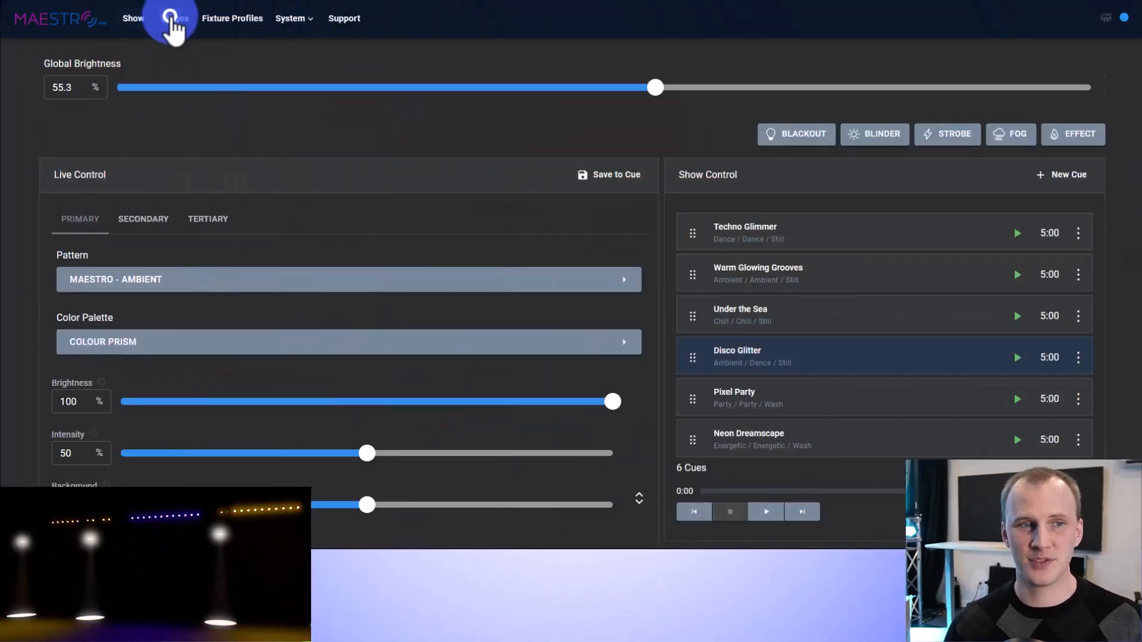
# - Browse New Stage A's patched fixtures, expand the first Intimidator Spot, then view the Primary group layout
pyautogui.click(175, 19)
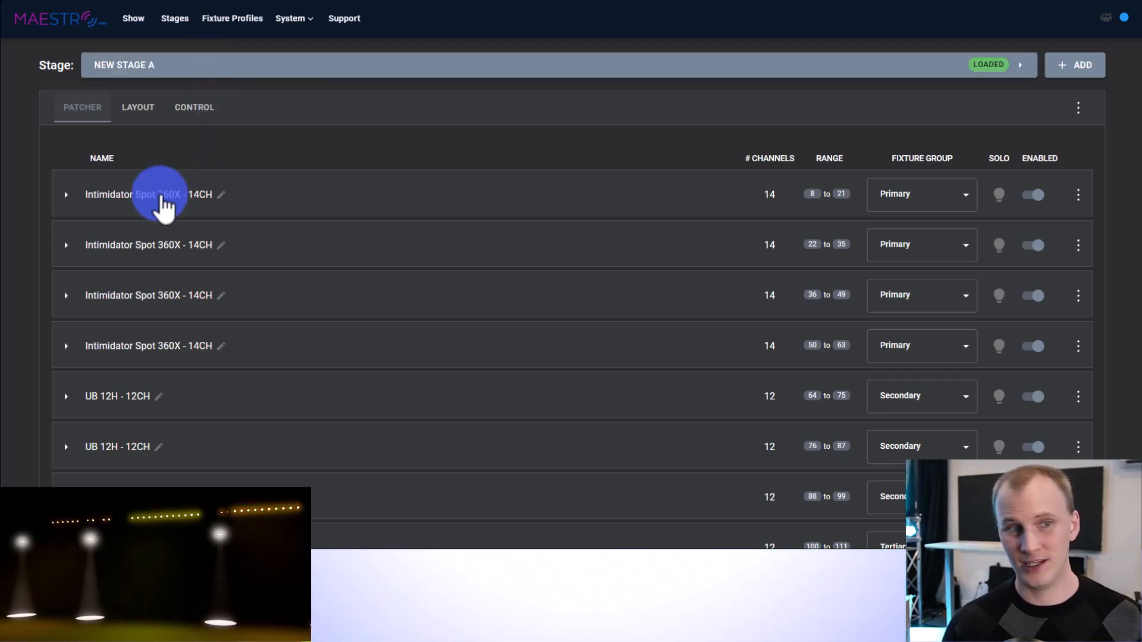
pyautogui.scroll(-3)
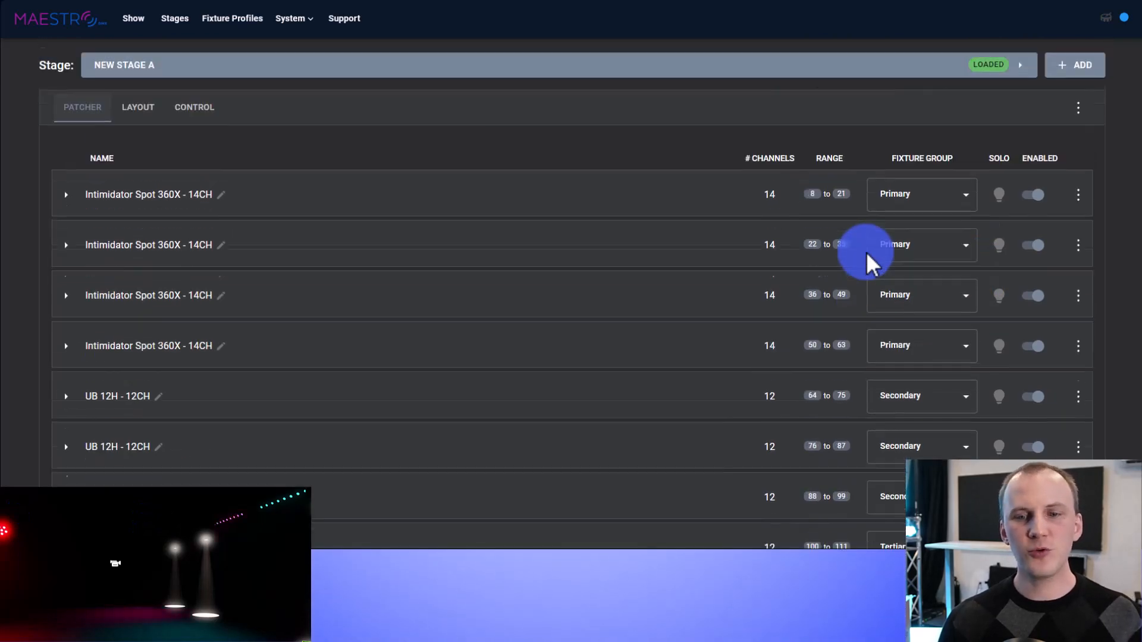
pyautogui.scroll(-3)
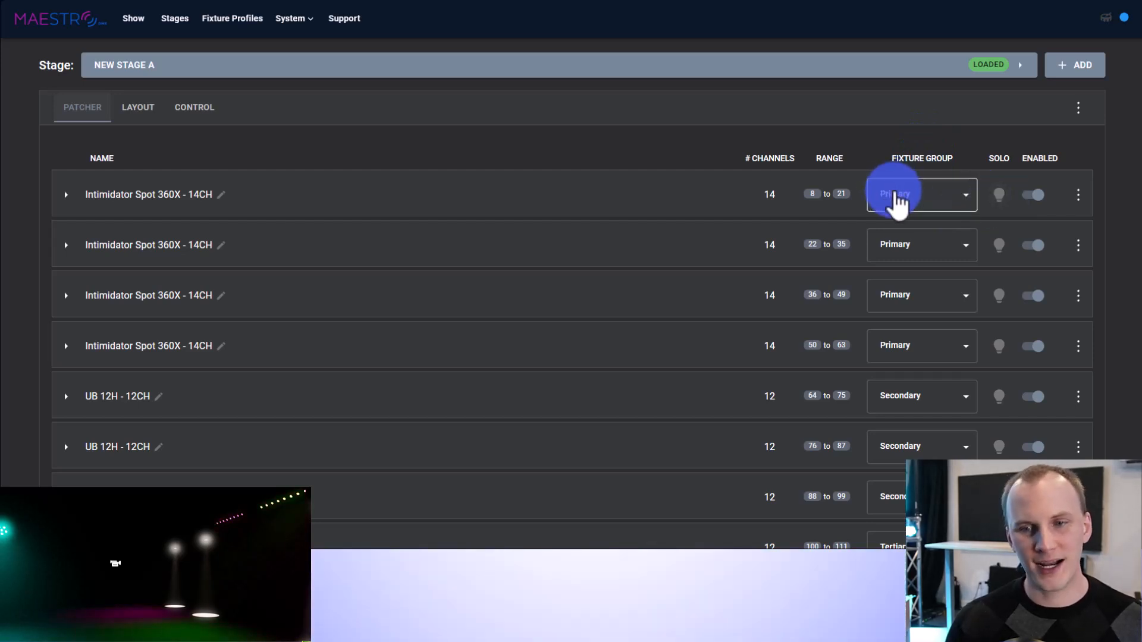
pyautogui.scroll(-3)
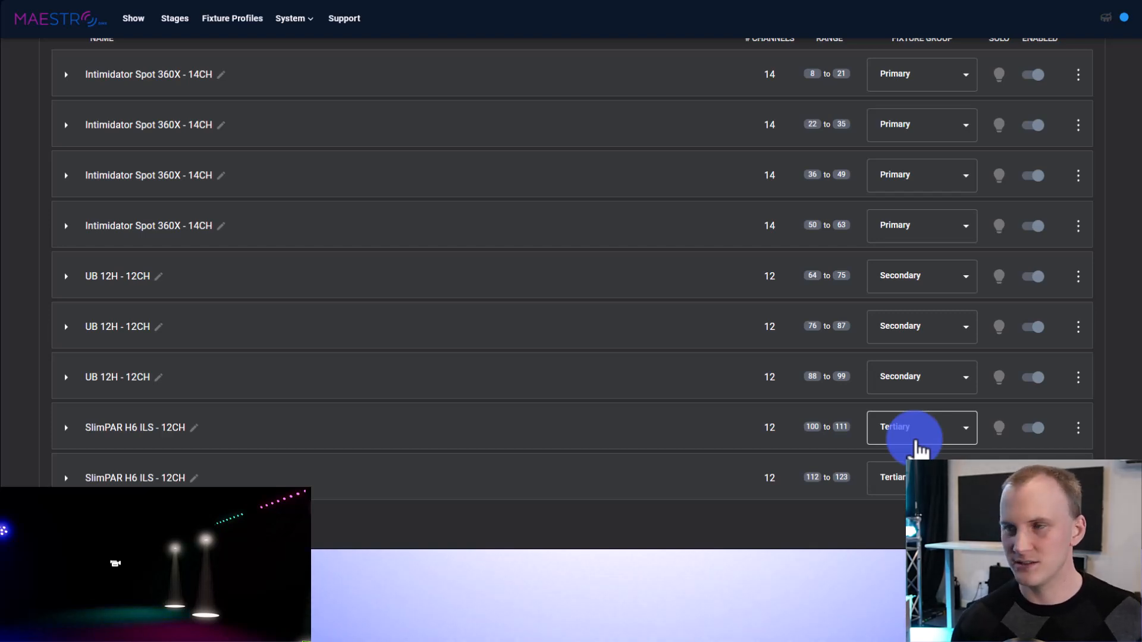
pyautogui.moveTo(699, 377)
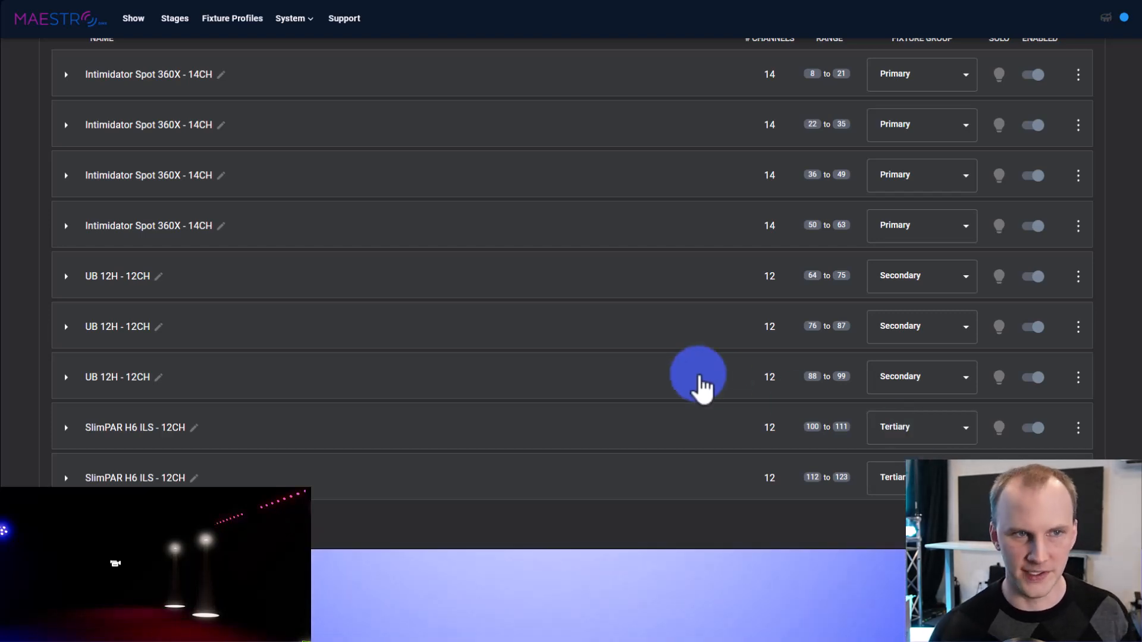
pyautogui.click(66, 74)
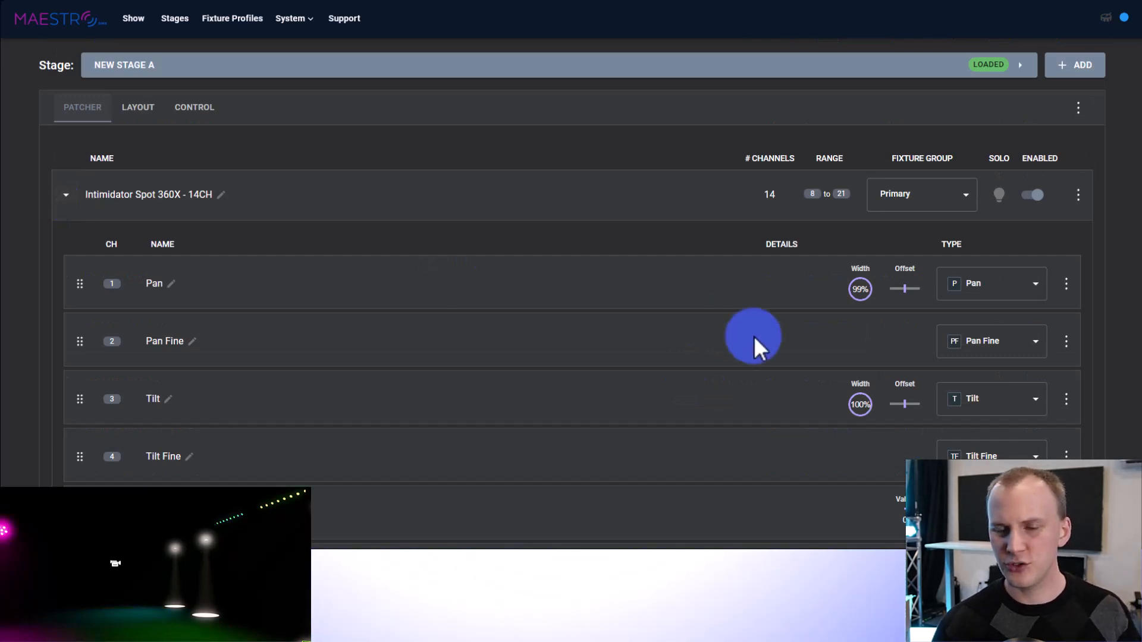
pyautogui.scroll(-3)
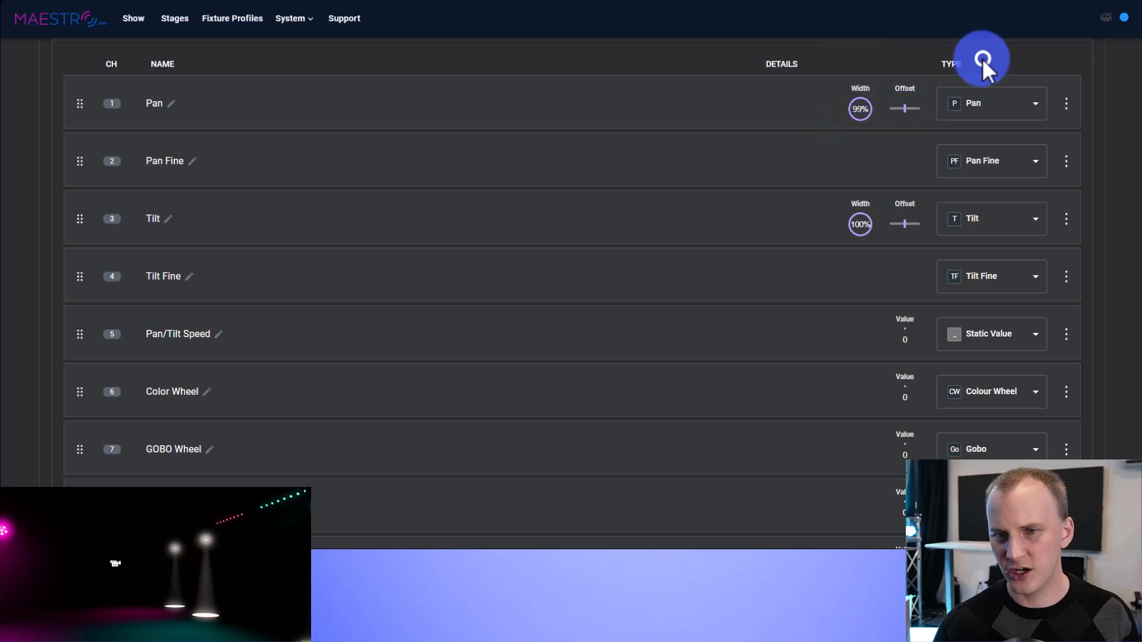
pyautogui.moveTo(859, 113)
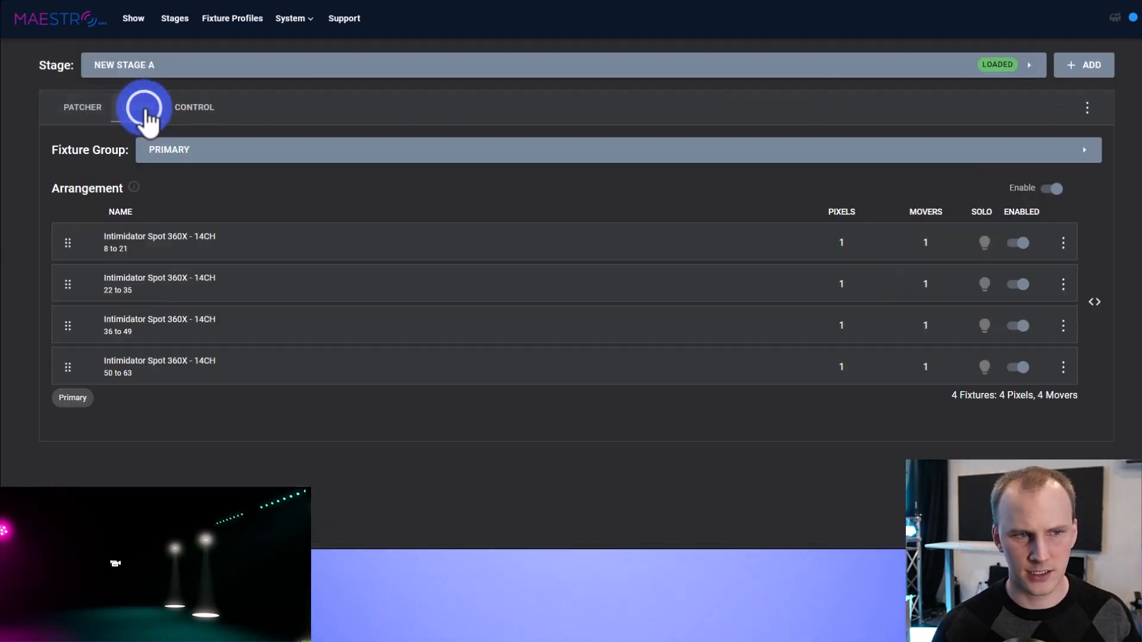
pyautogui.click(137, 107)
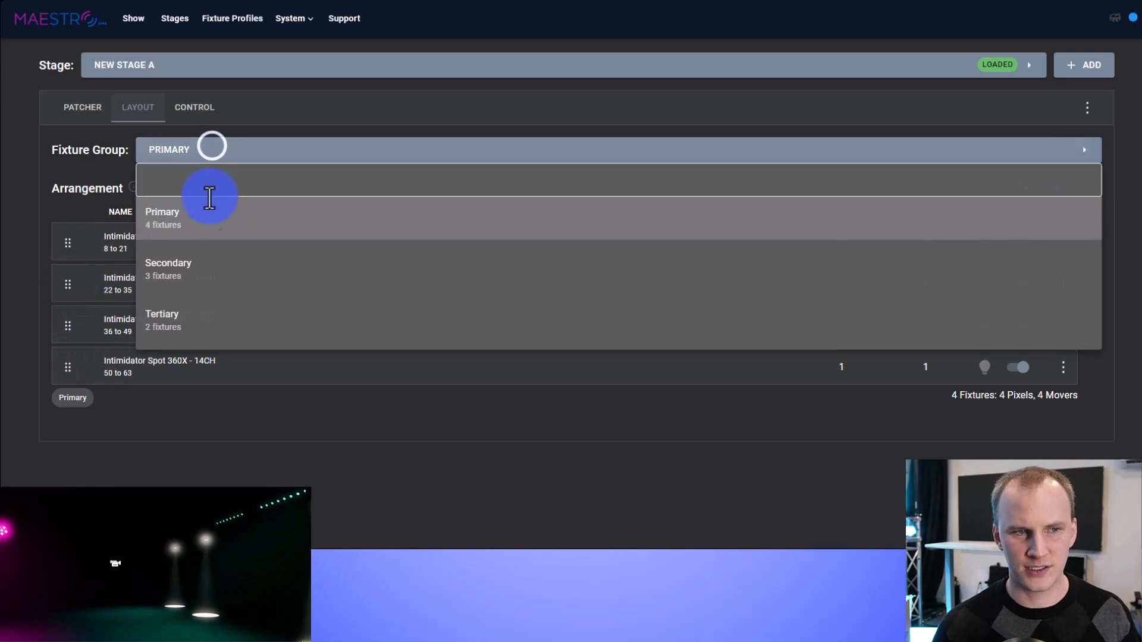
# - View the Secondary group layout and spot channel settings, then open System > Audio
pyautogui.click(168, 267)
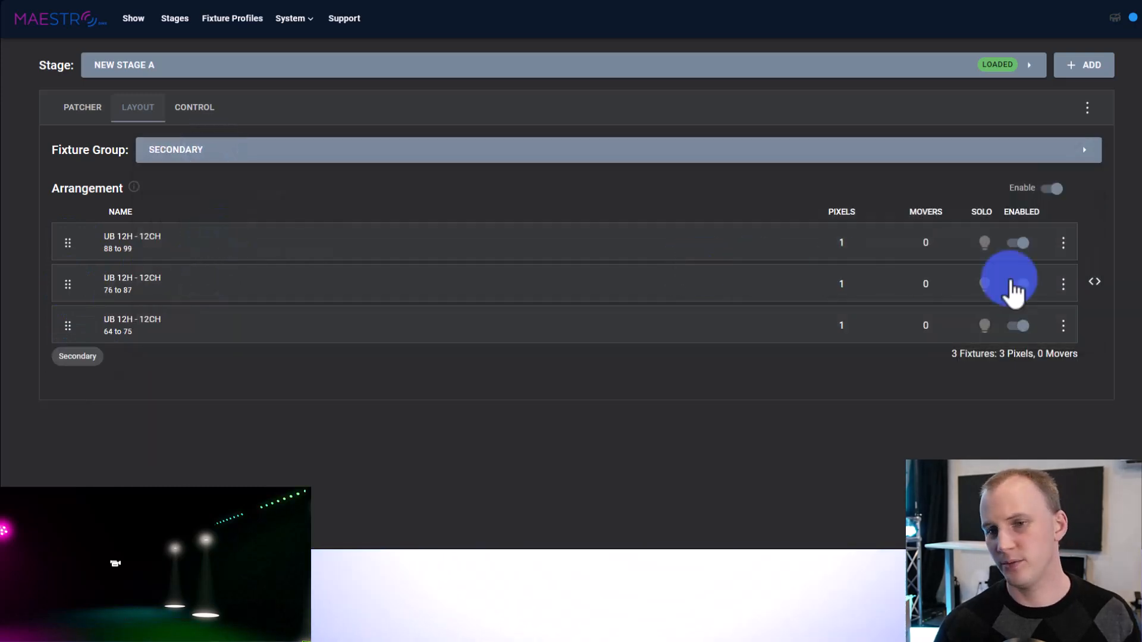
pyautogui.click(175, 149)
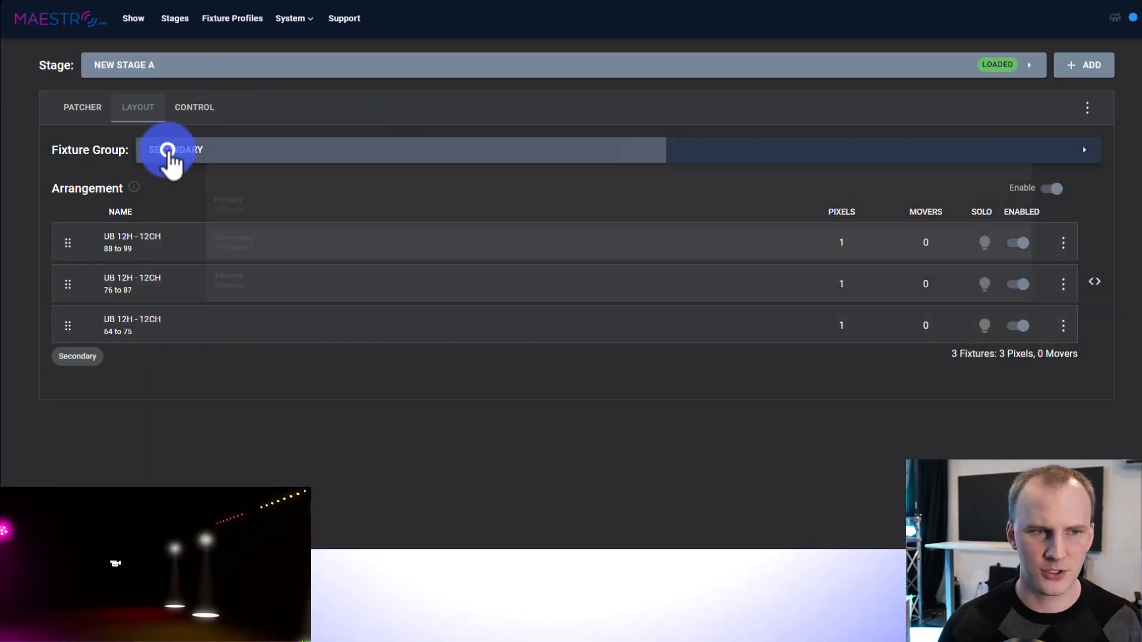
pyautogui.click(193, 107)
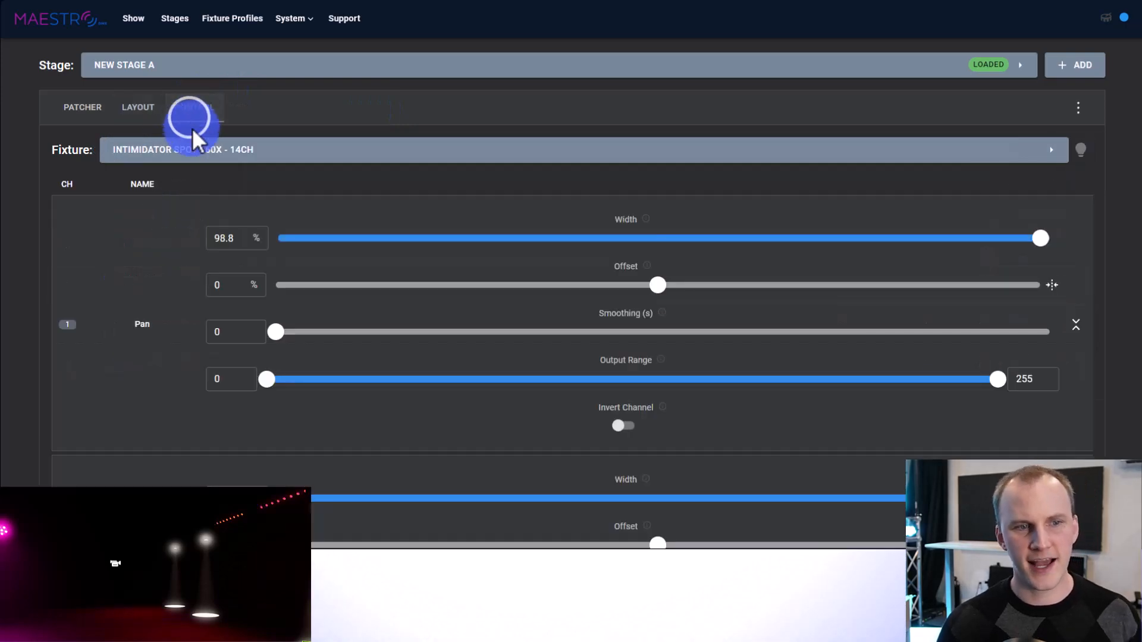
pyautogui.click(194, 107)
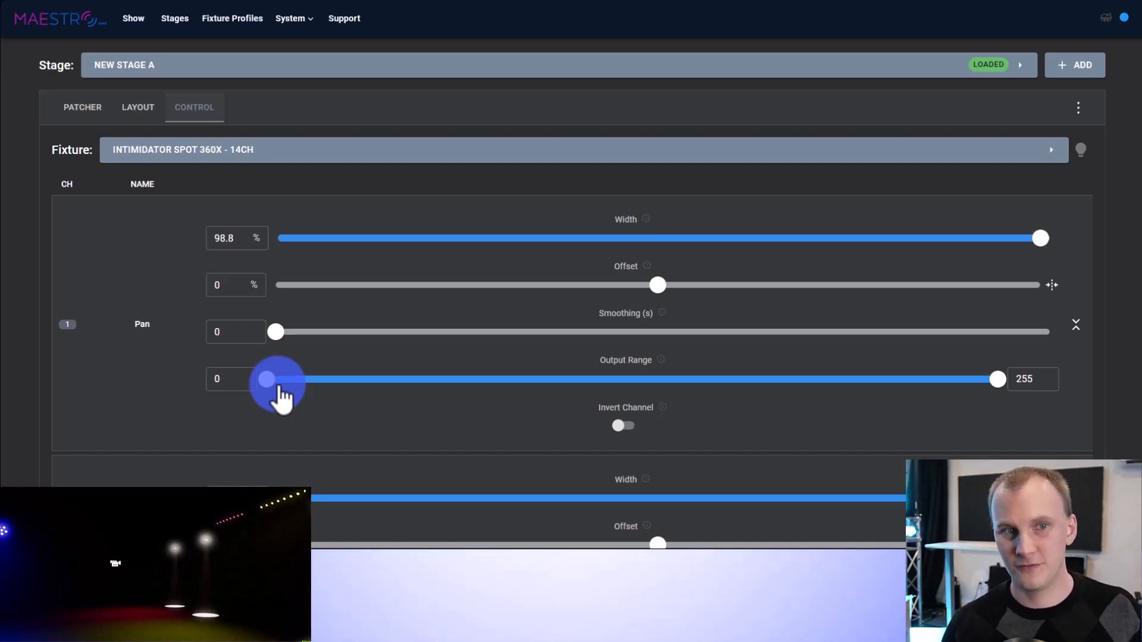
pyautogui.click(289, 18)
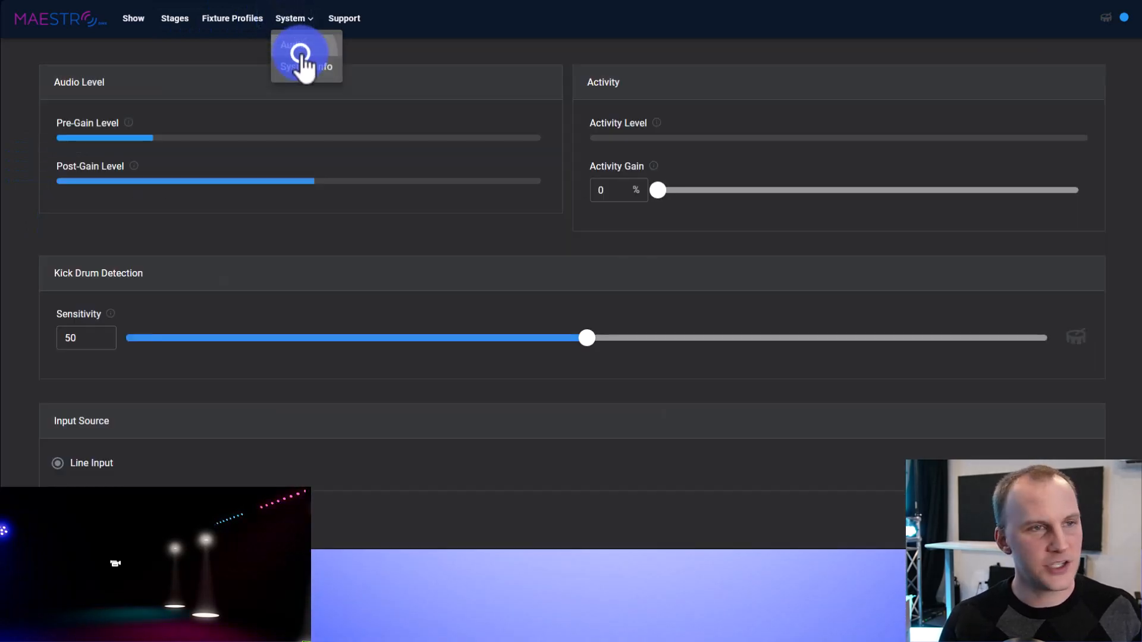
pyautogui.click(294, 18)
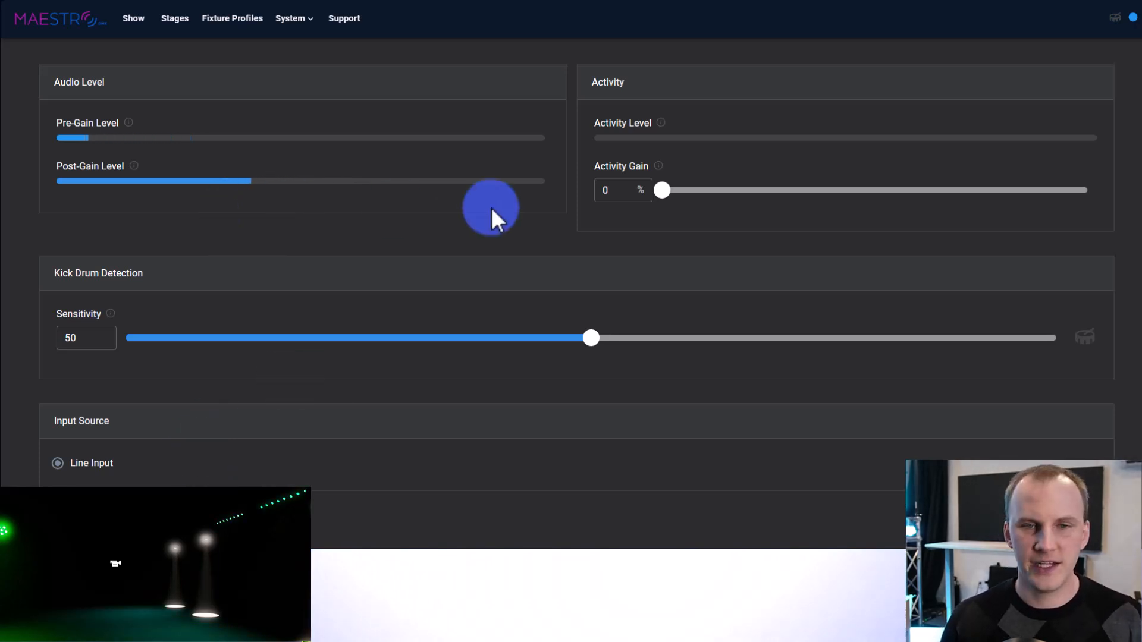
pyautogui.moveTo(661, 122)
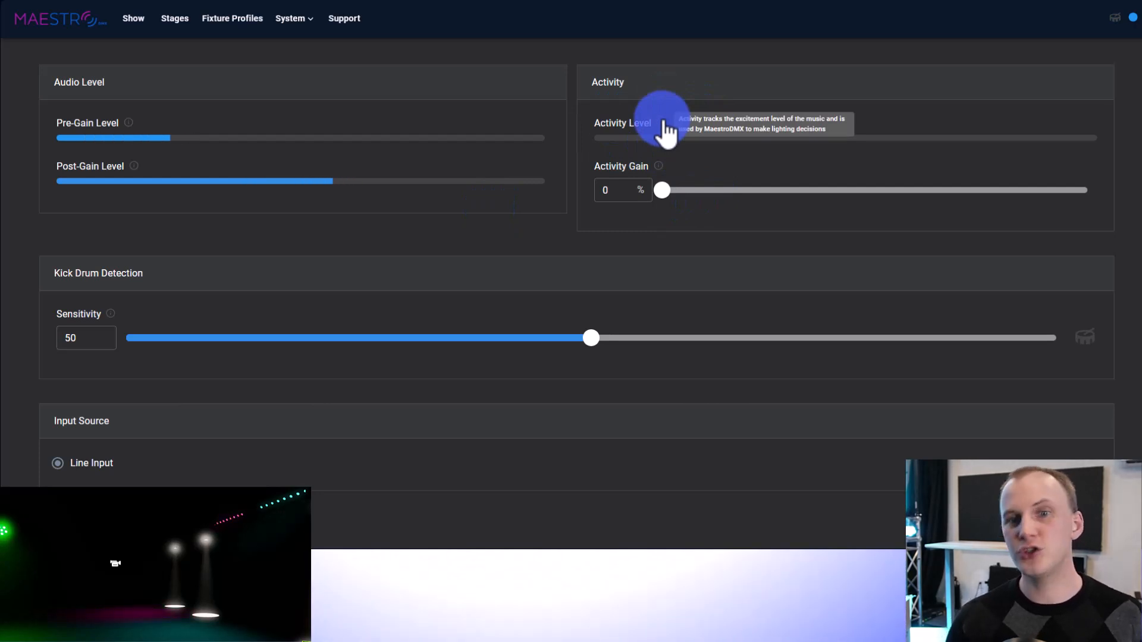
pyautogui.moveTo(661, 180)
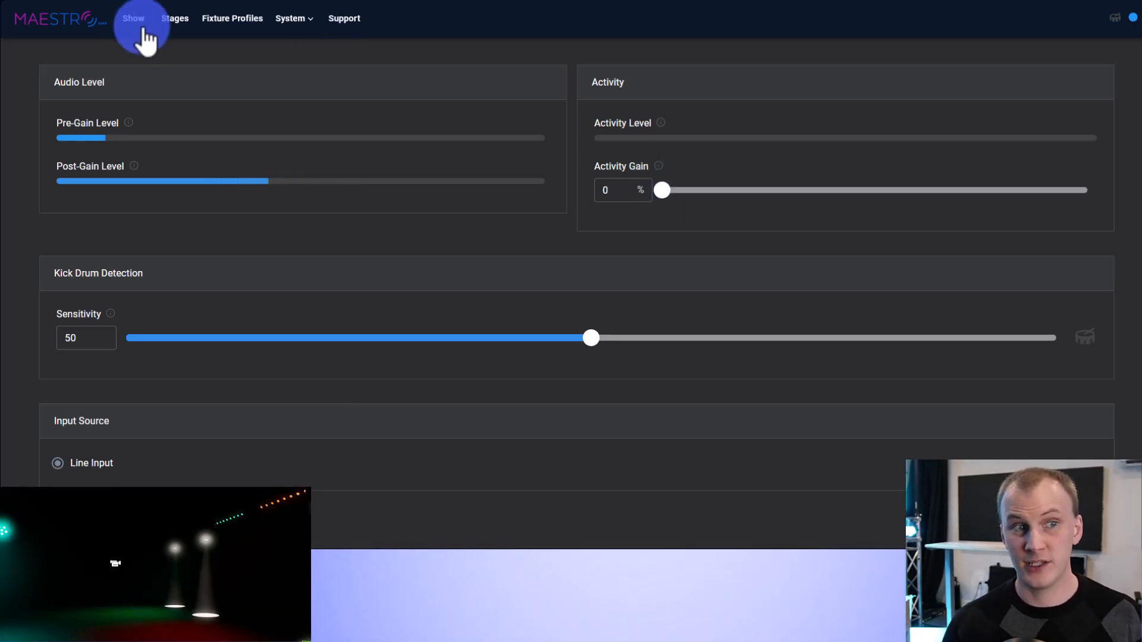
pyautogui.click(133, 18)
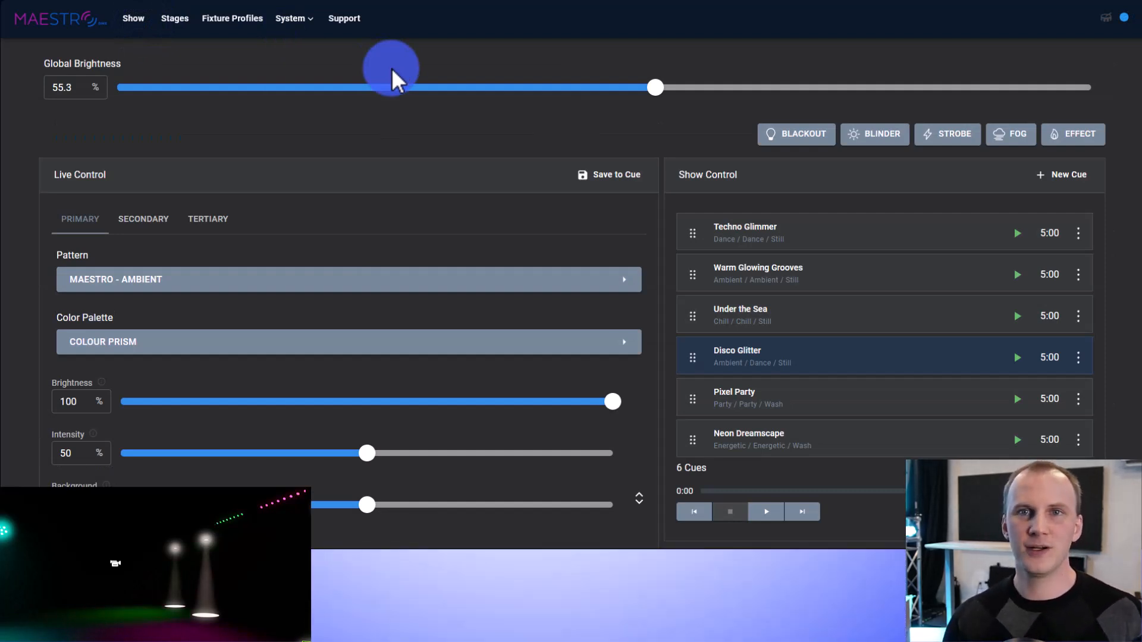
pyautogui.moveTo(445, 65)
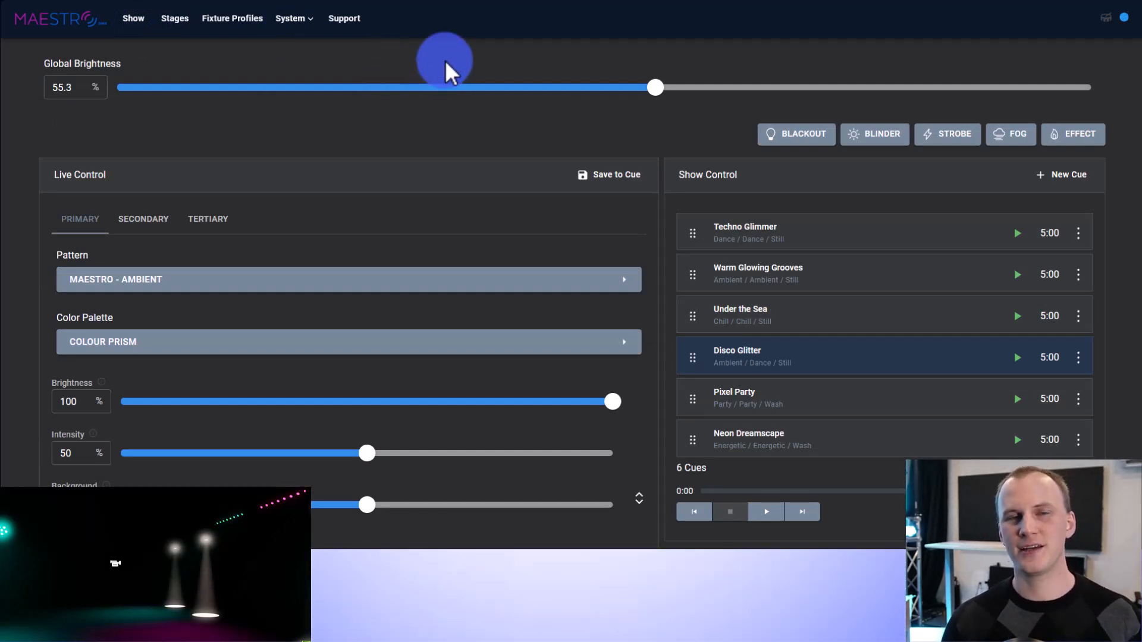
pyautogui.moveTo(470, 57)
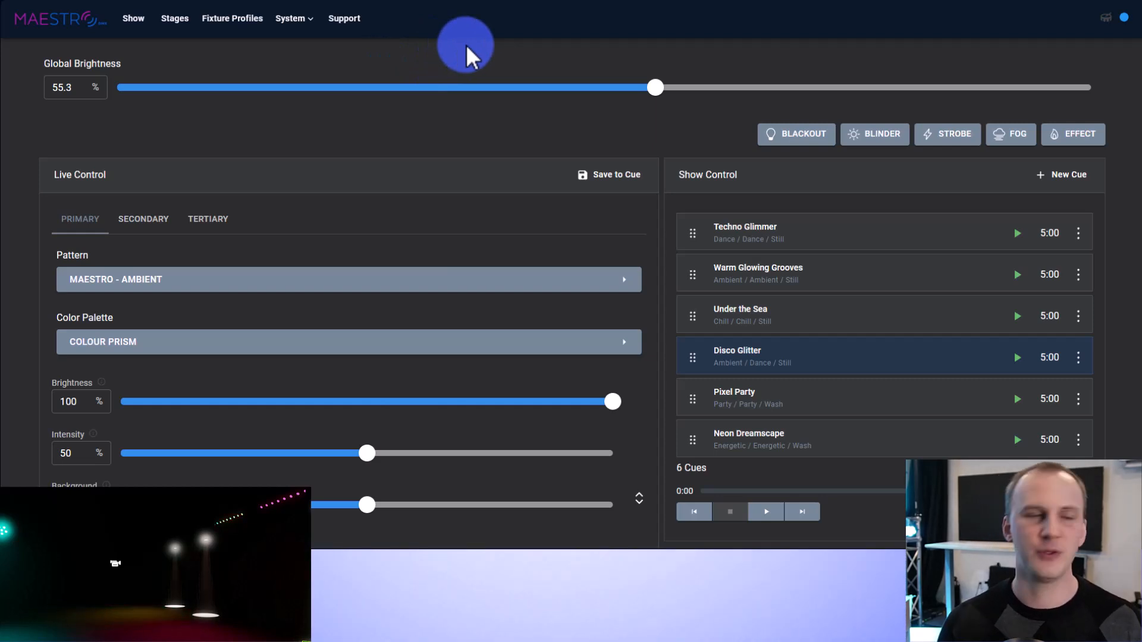
pyautogui.moveTo(483, 75)
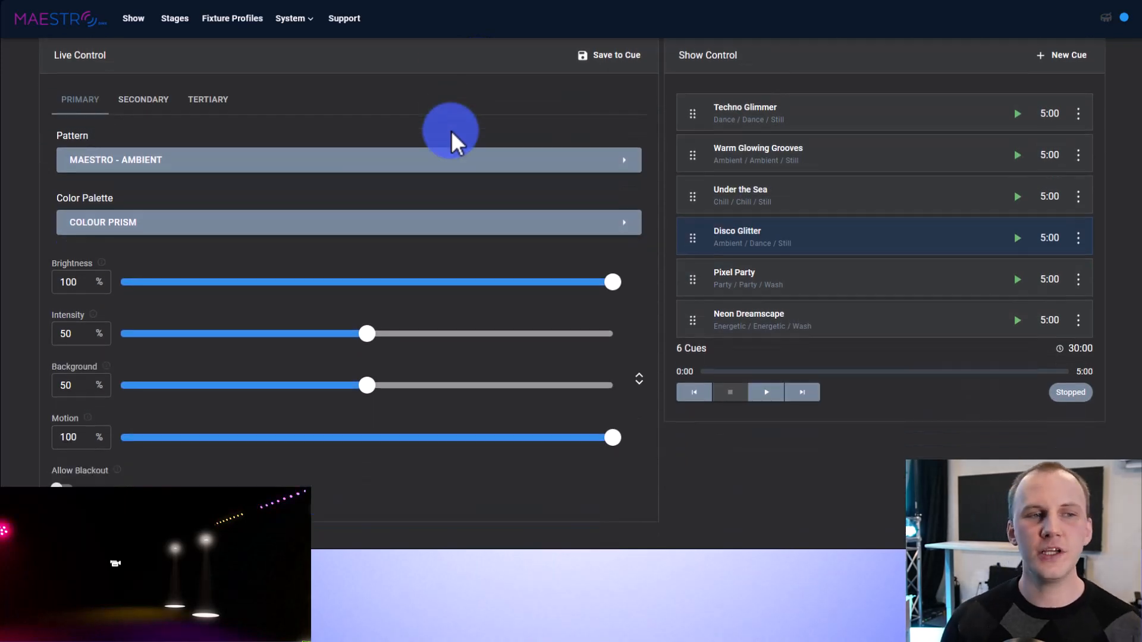
# - Open the Primary pattern list showing Ambient, Chill, Energetic and Dance
pyautogui.click(347, 159)
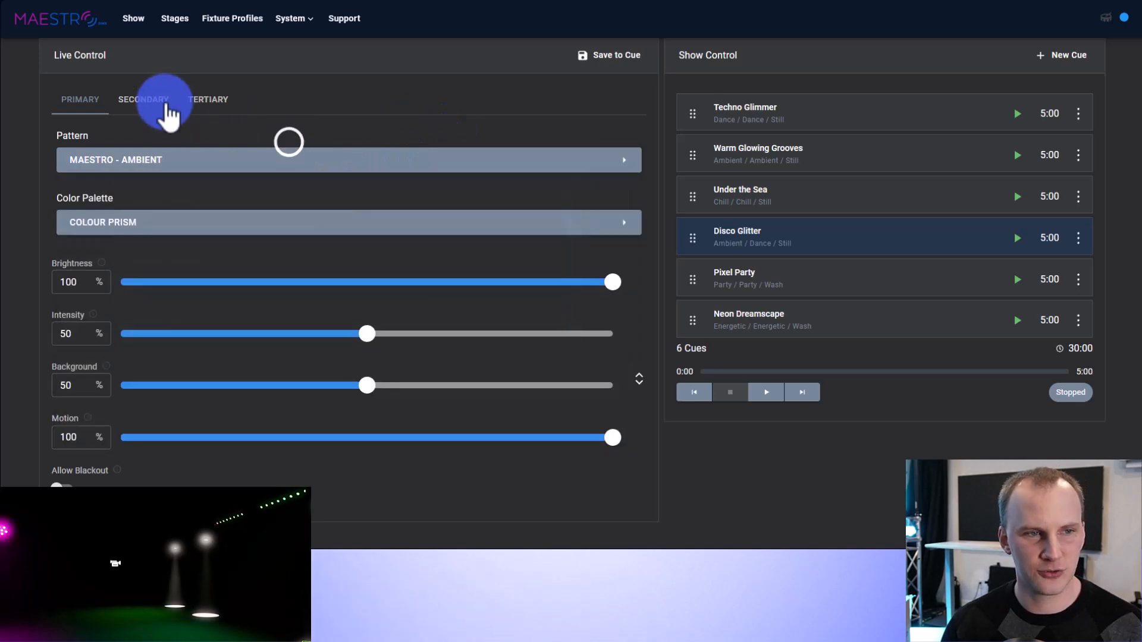
pyautogui.click(207, 99)
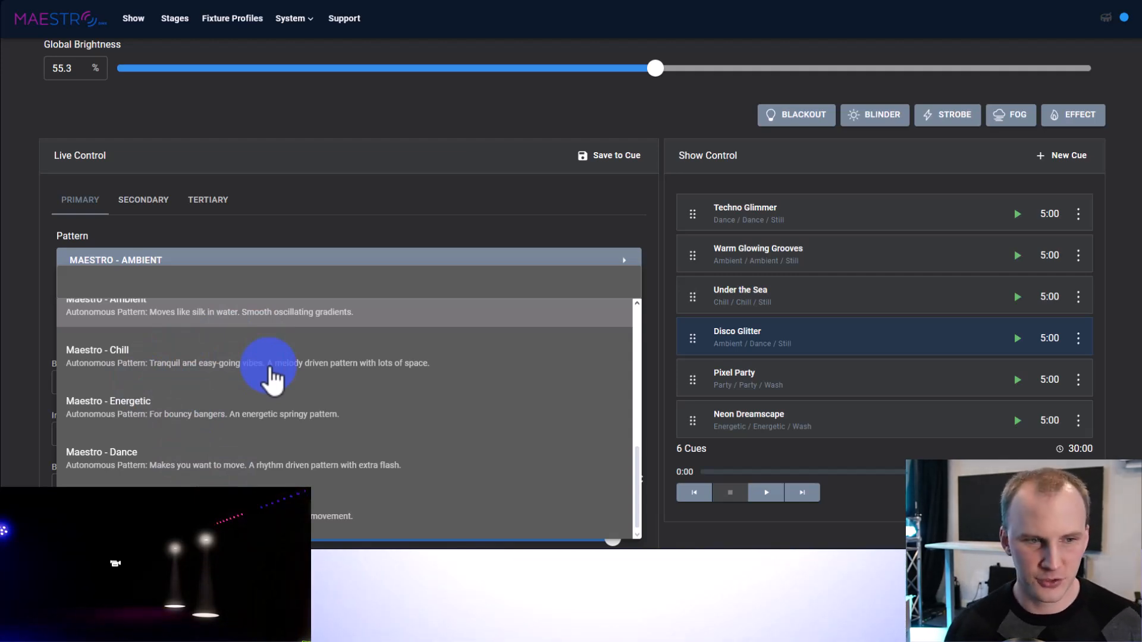
pyautogui.moveTo(230, 419)
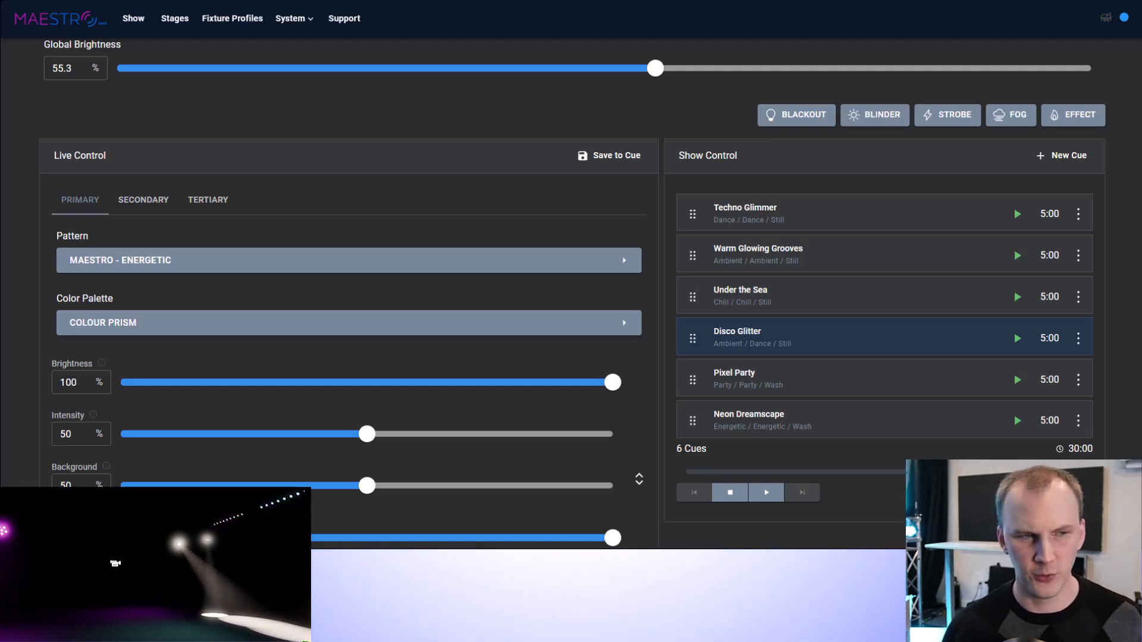
# - Replace the Colour Prism palette with Warm in the Color Palette list
pyautogui.click(80, 200)
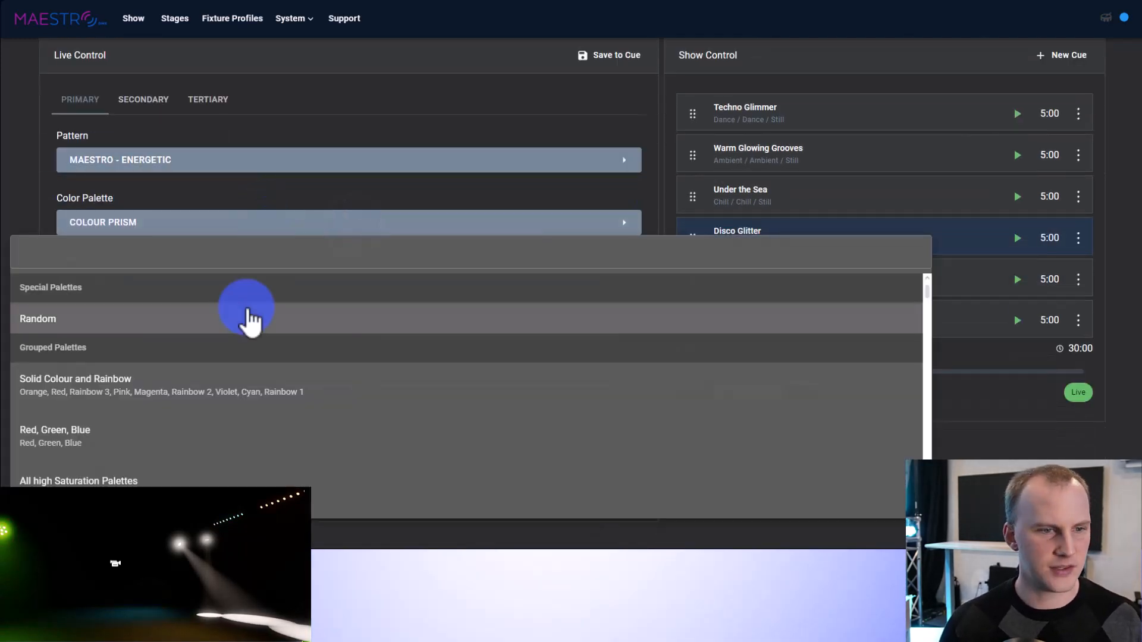
pyautogui.scroll(-3)
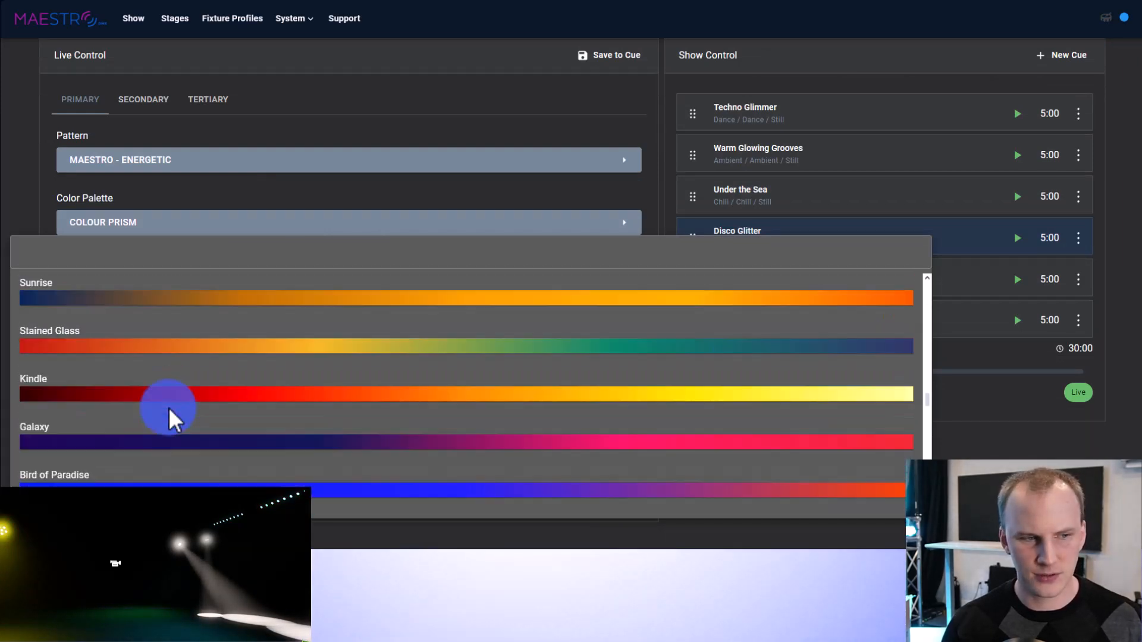
pyautogui.scroll(-3)
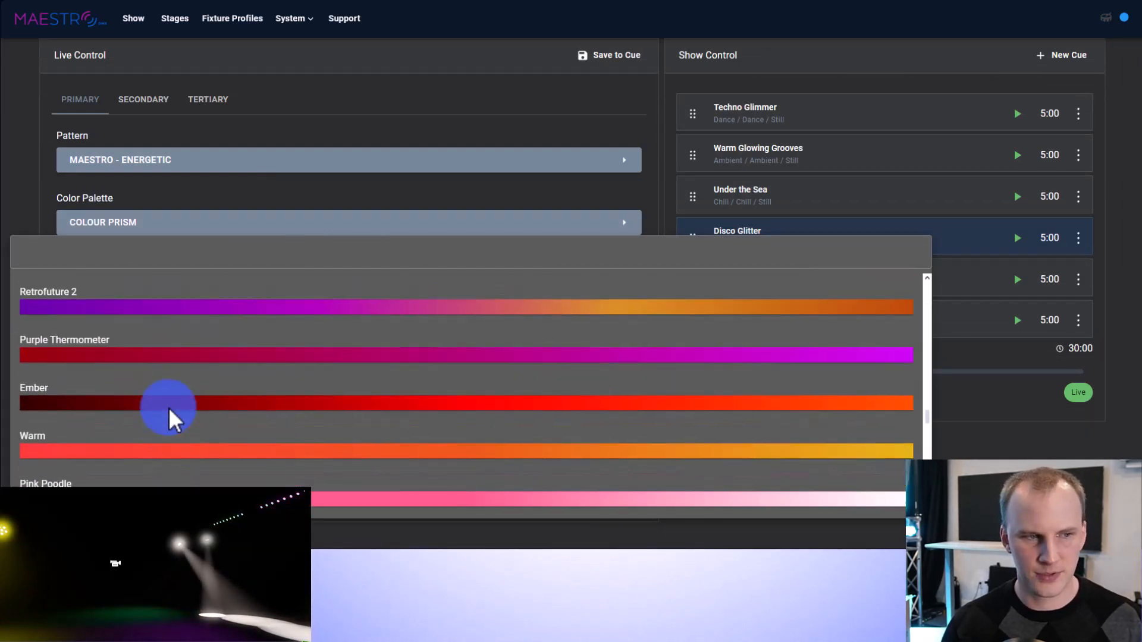
pyautogui.click(169, 407)
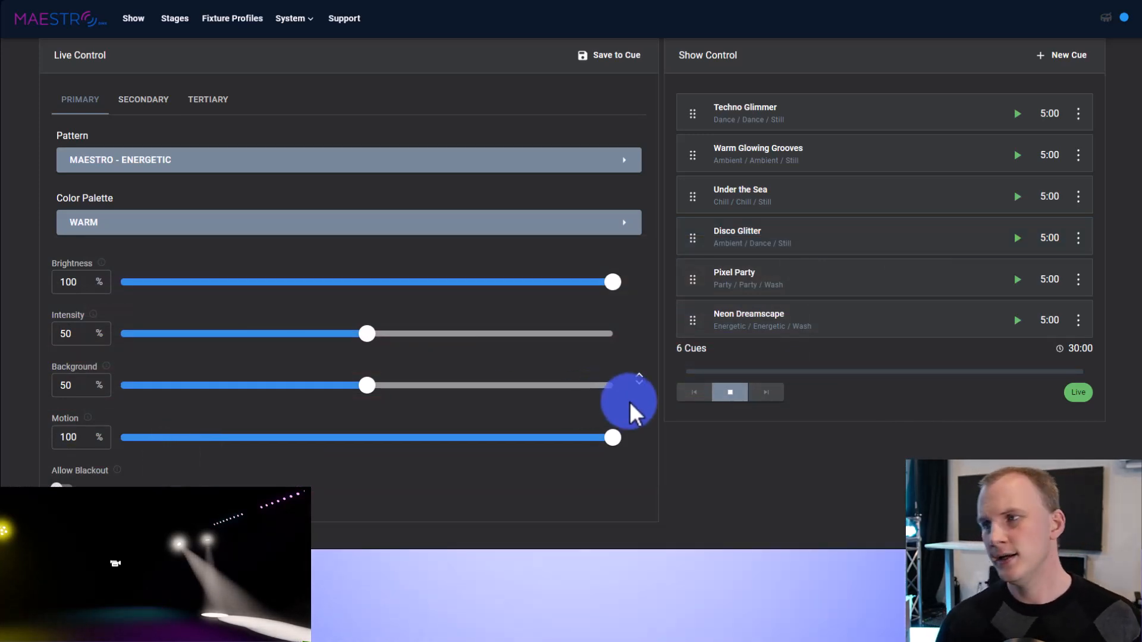
pyautogui.moveTo(834, 429)
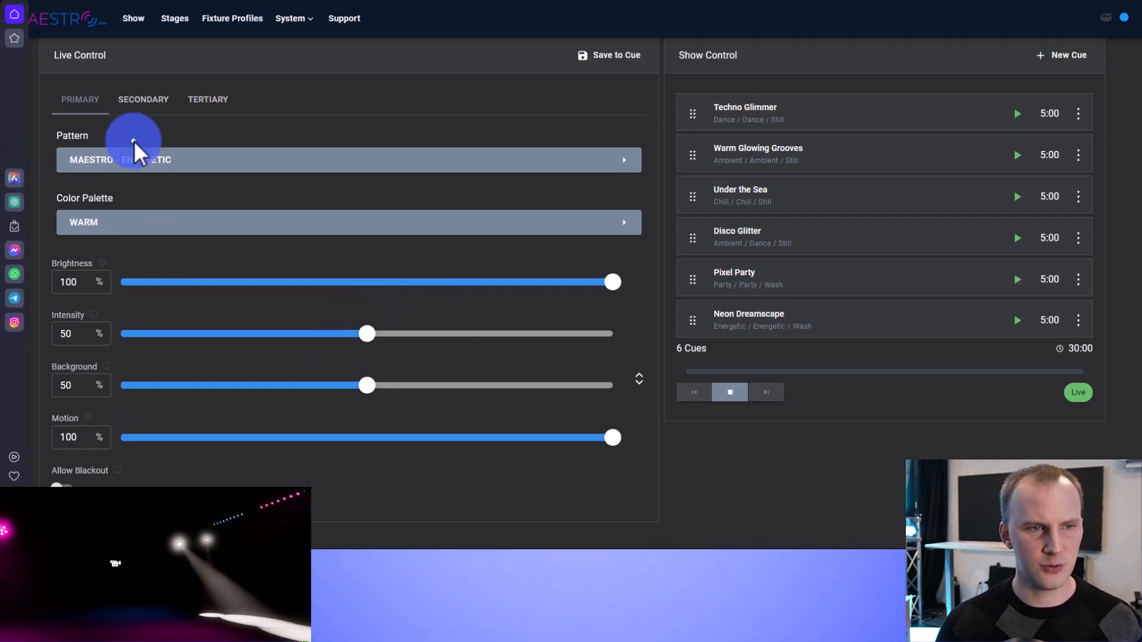
# - Switch the pattern to Spectrum, then reopen the list and scroll to Maestro - Party
pyautogui.click(348, 159)
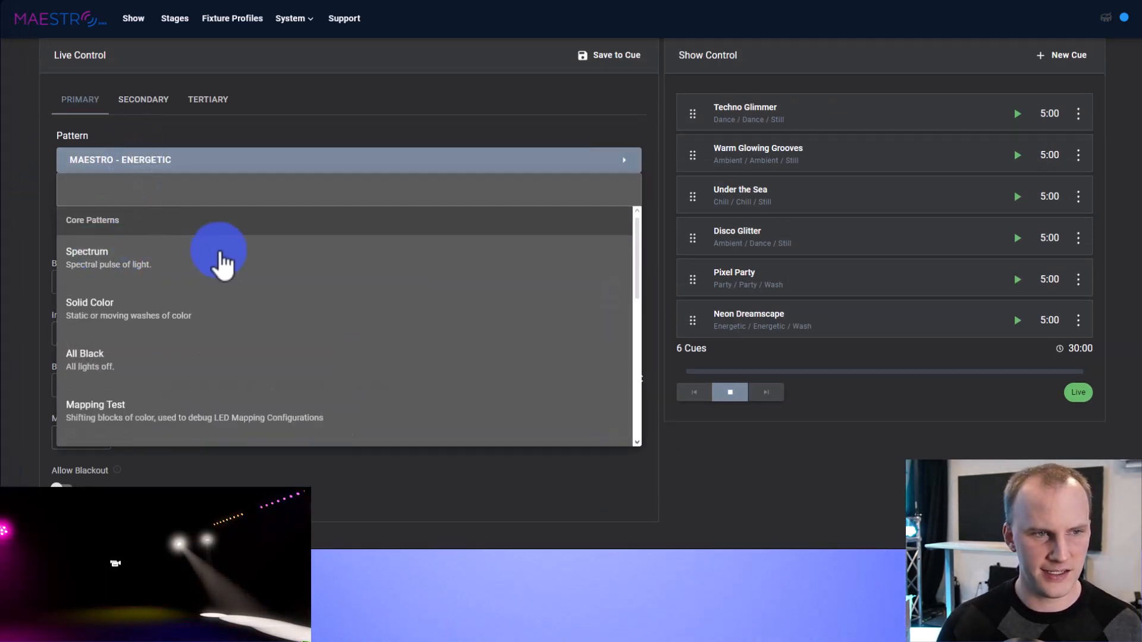
pyautogui.click(87, 251)
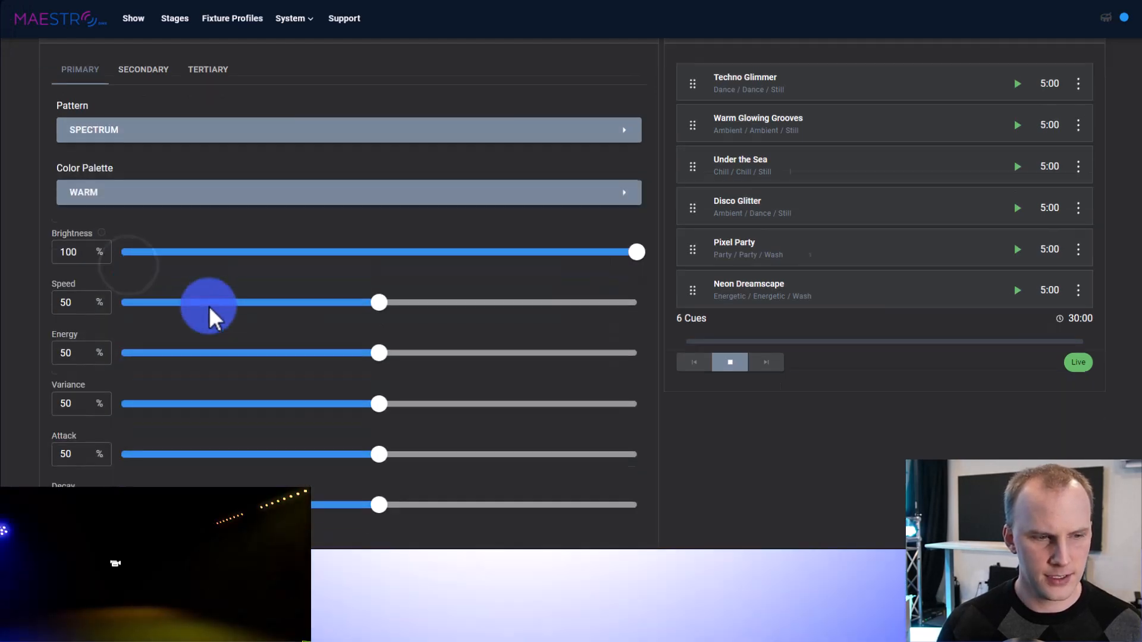
pyautogui.scroll(-3)
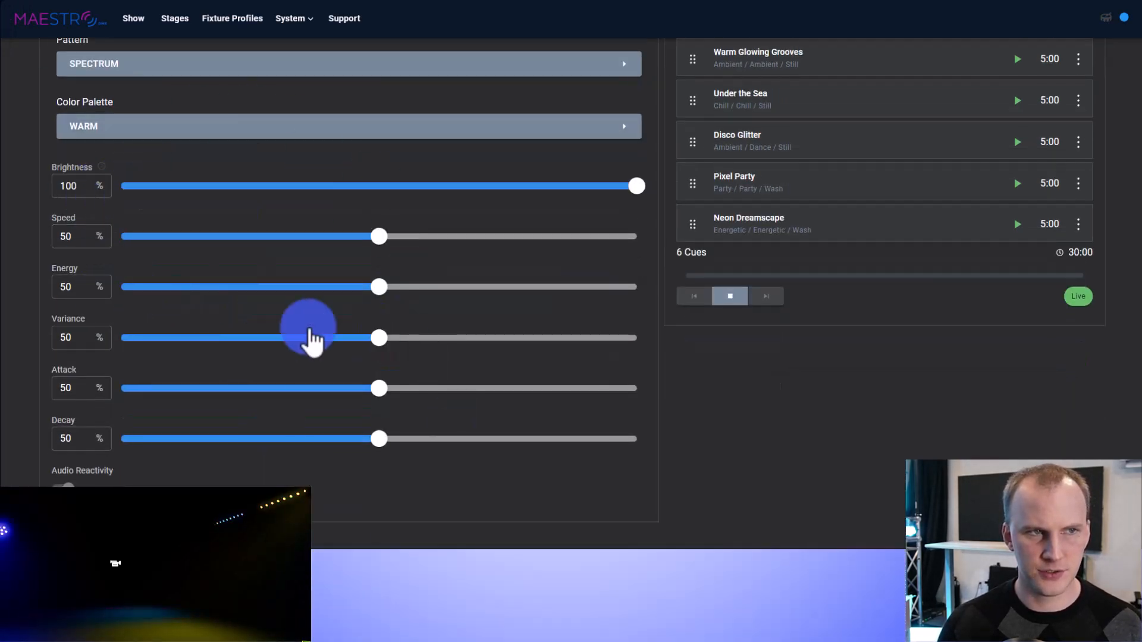
pyautogui.moveTo(437, 215)
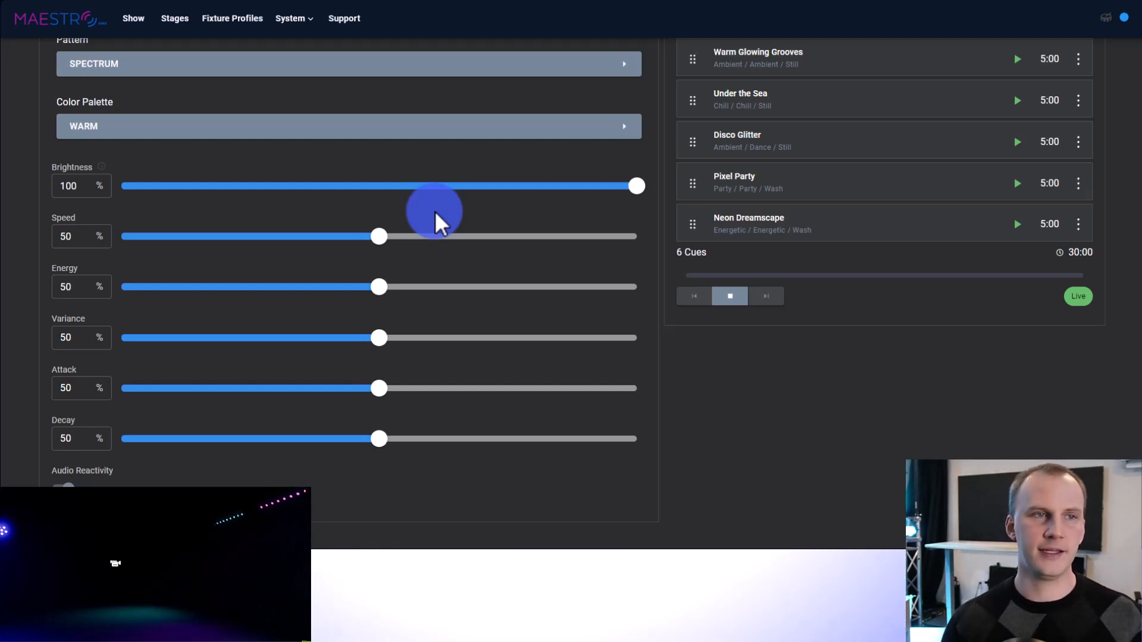
pyautogui.moveTo(284, 286)
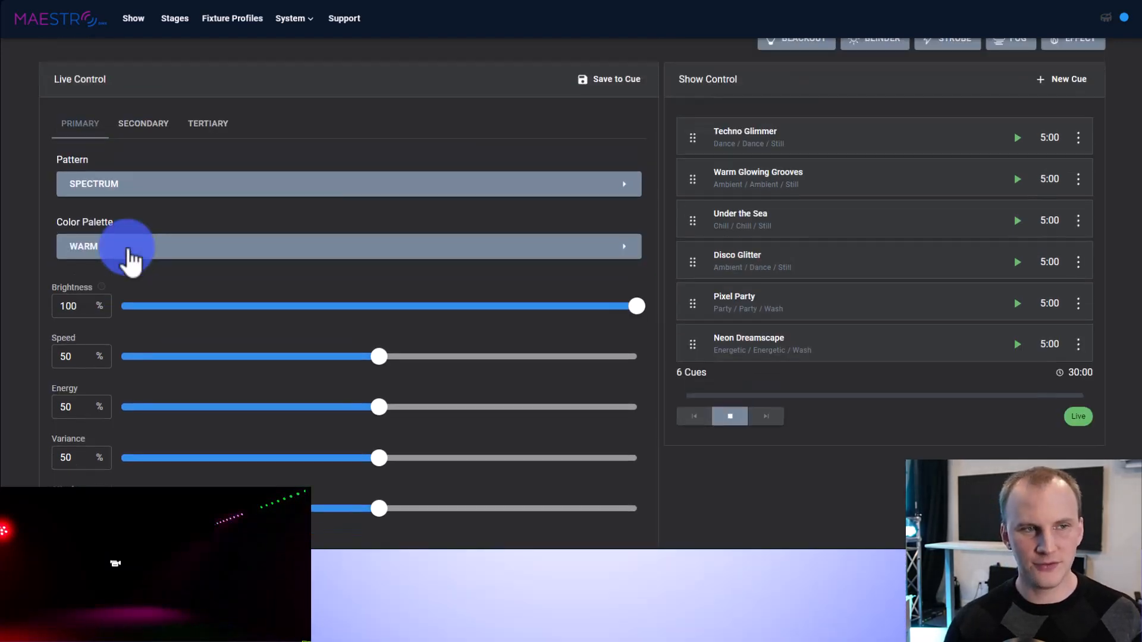
pyautogui.click(347, 184)
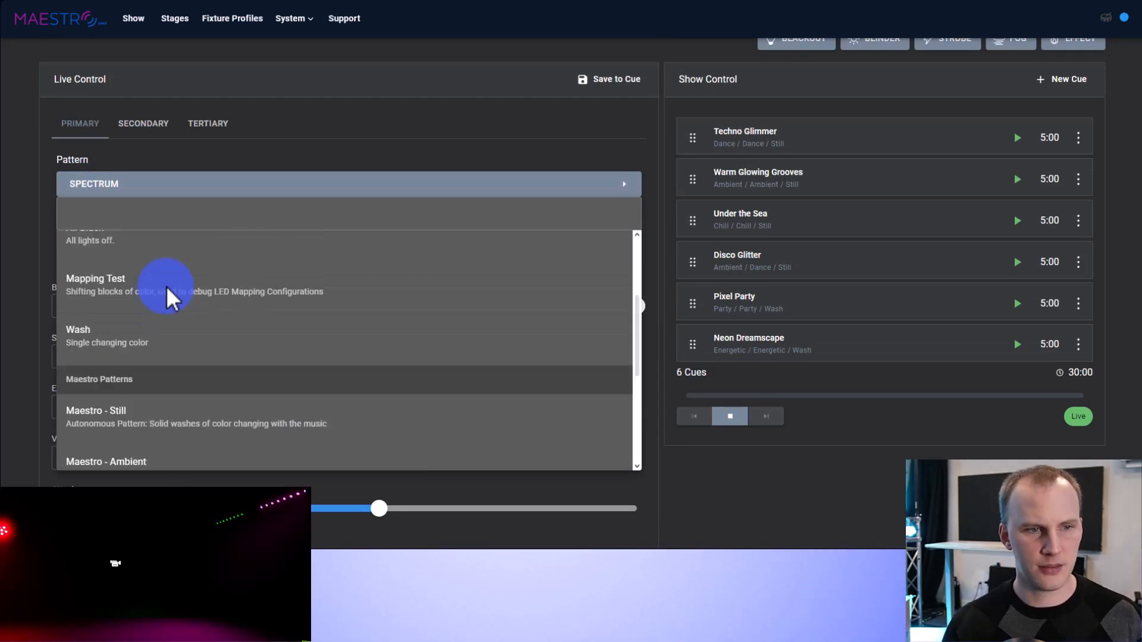
pyautogui.scroll(-3)
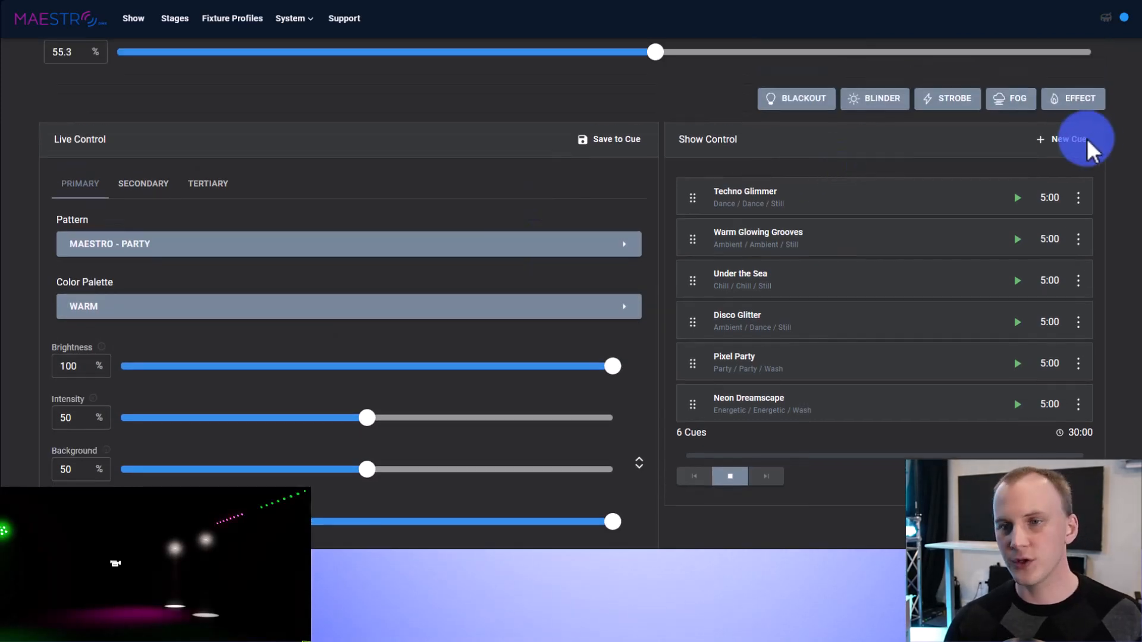
# - Save a 45-second 'New Cue' using Maestro - Energetic with Solid Colour and Rainbow palette
pyautogui.click(1066, 139)
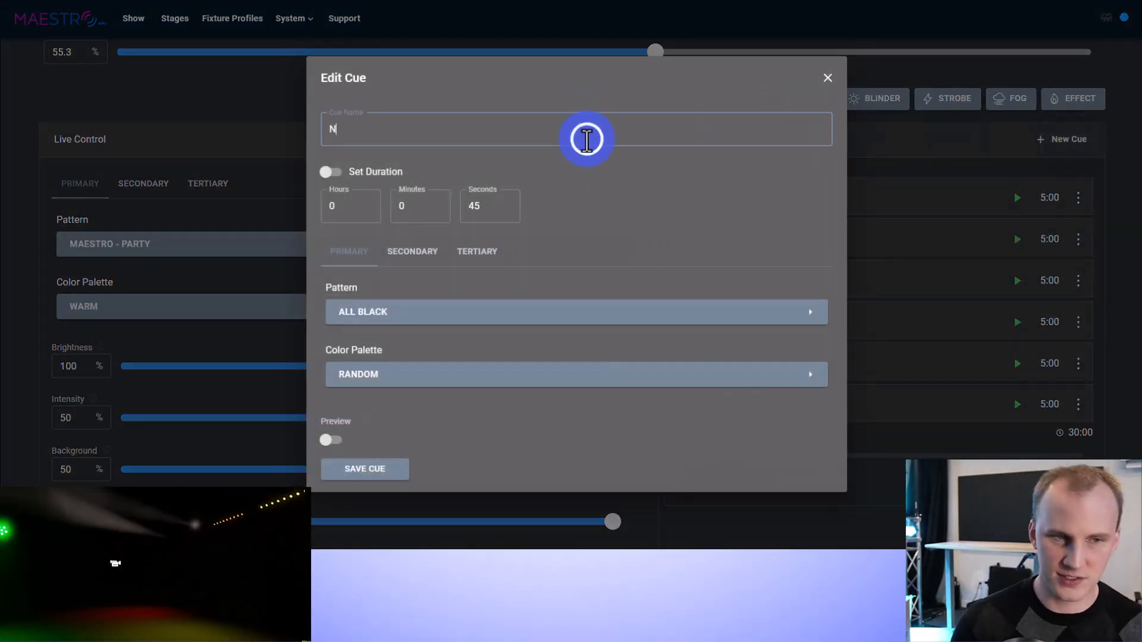
pyautogui.write('ew Cue')
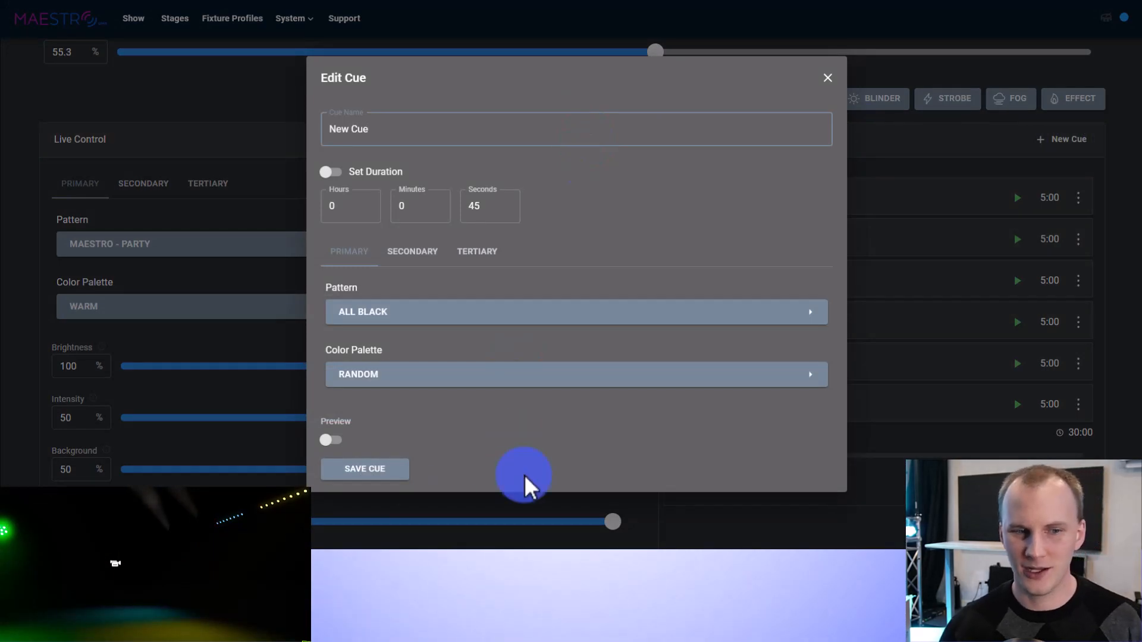
pyautogui.click(575, 311)
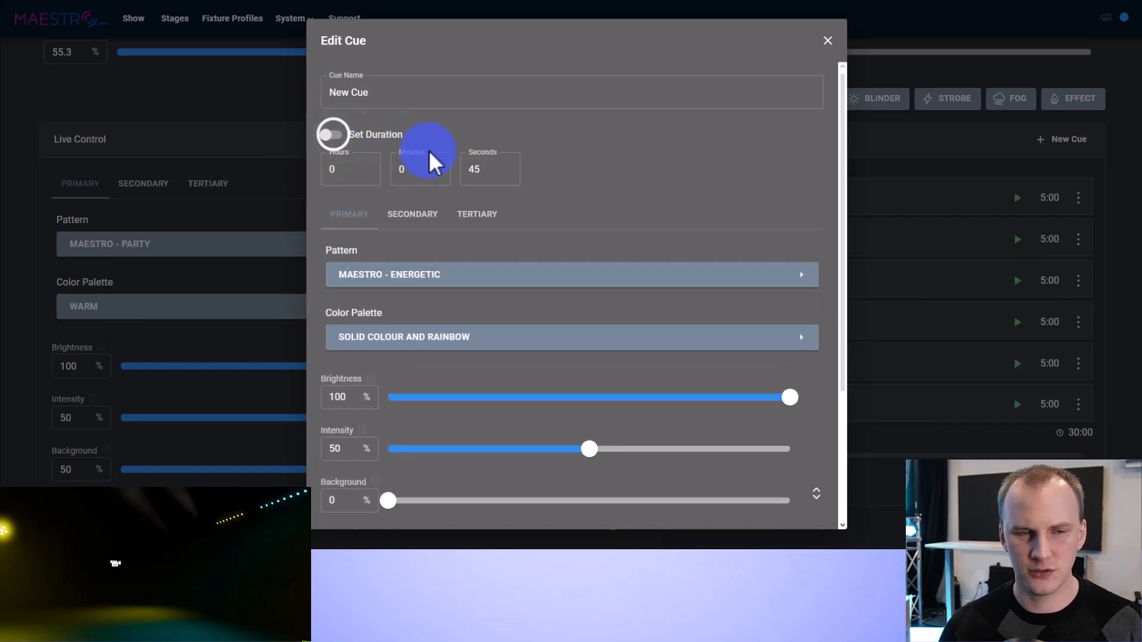
pyautogui.scroll(-3)
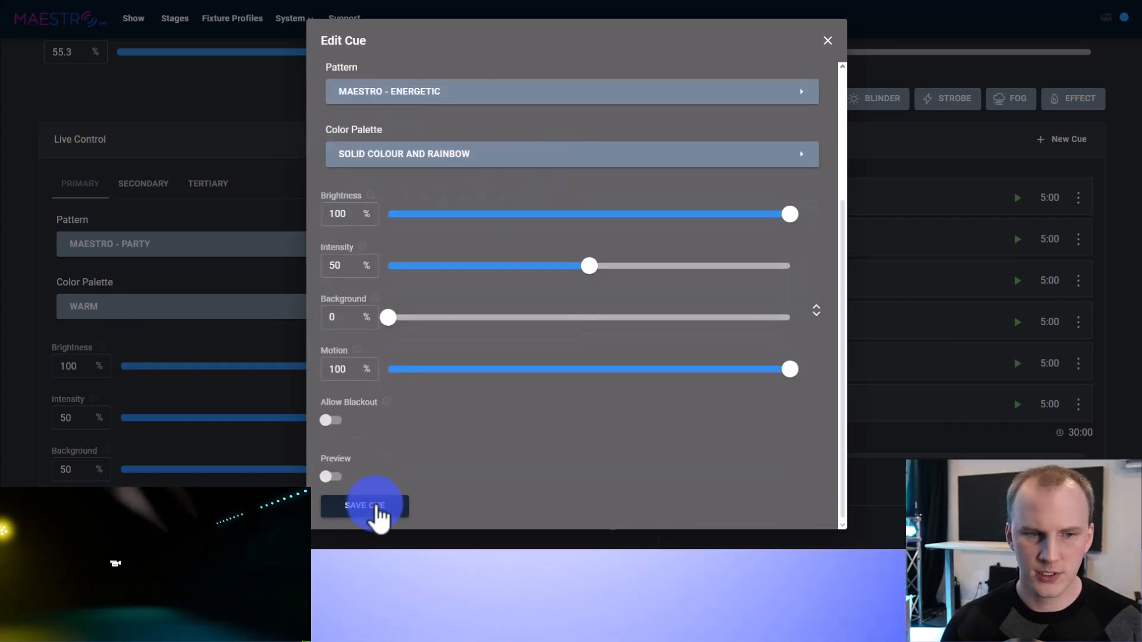
pyautogui.click(364, 505)
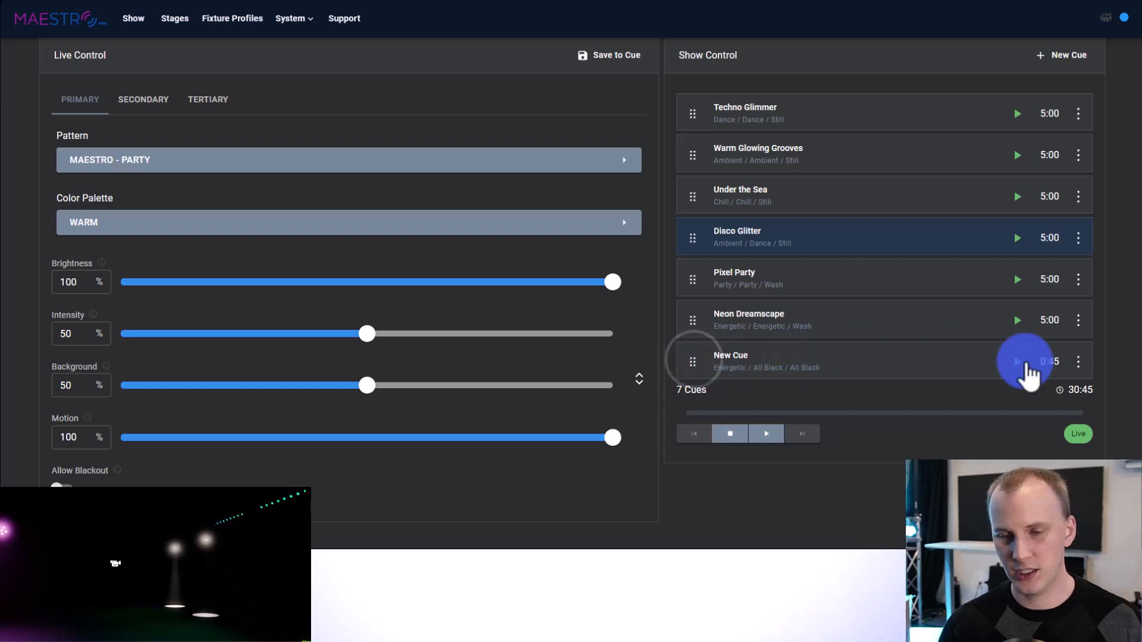
# - Play New Cue, then switch playback to the Neon Dreamscape cue
pyautogui.click(1016, 362)
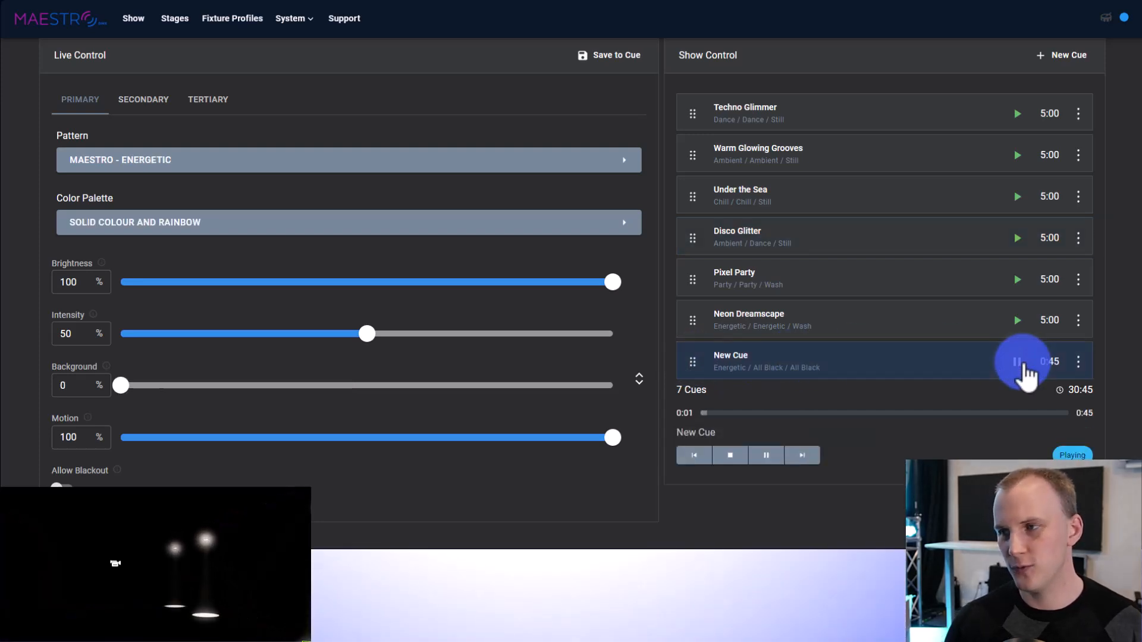
pyautogui.click(1017, 362)
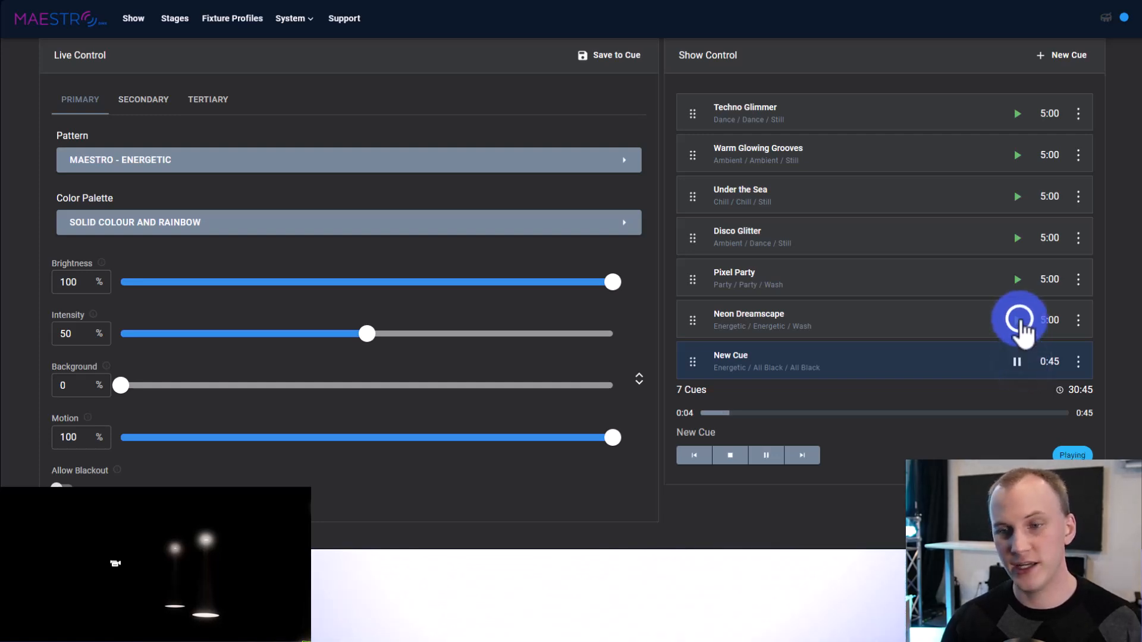
pyautogui.click(1016, 319)
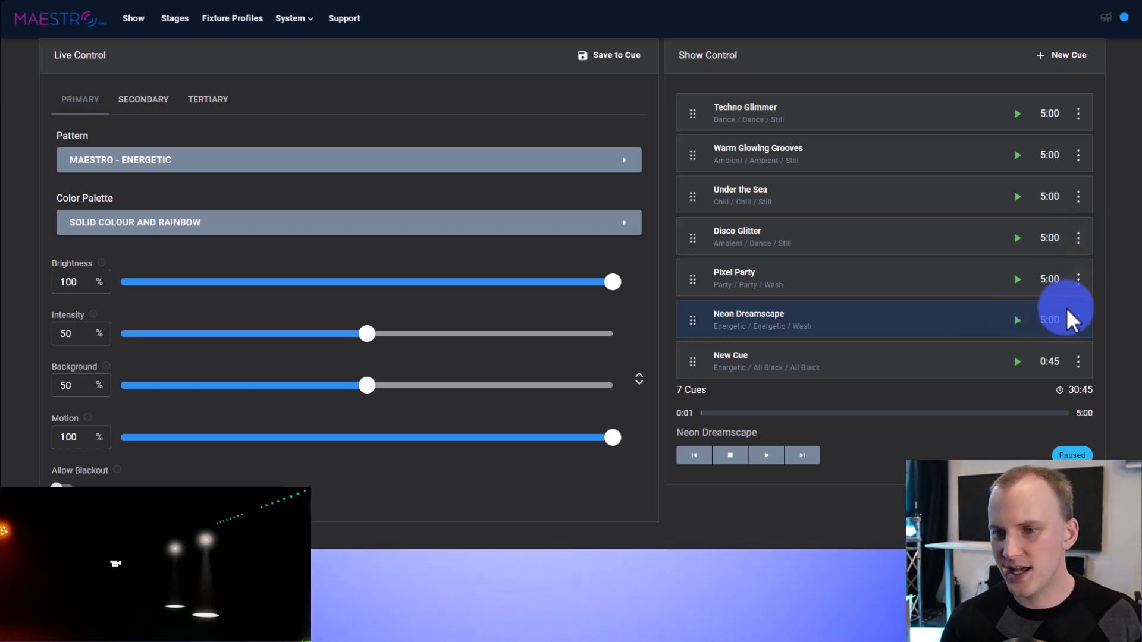
pyautogui.click(1078, 320)
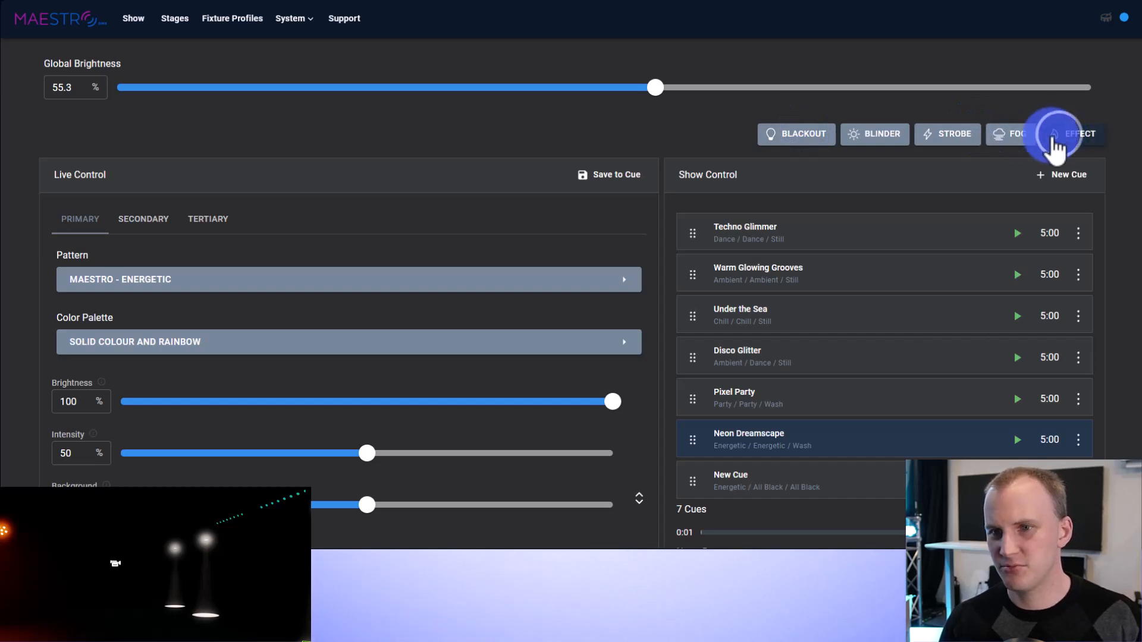
pyautogui.moveTo(1034, 164)
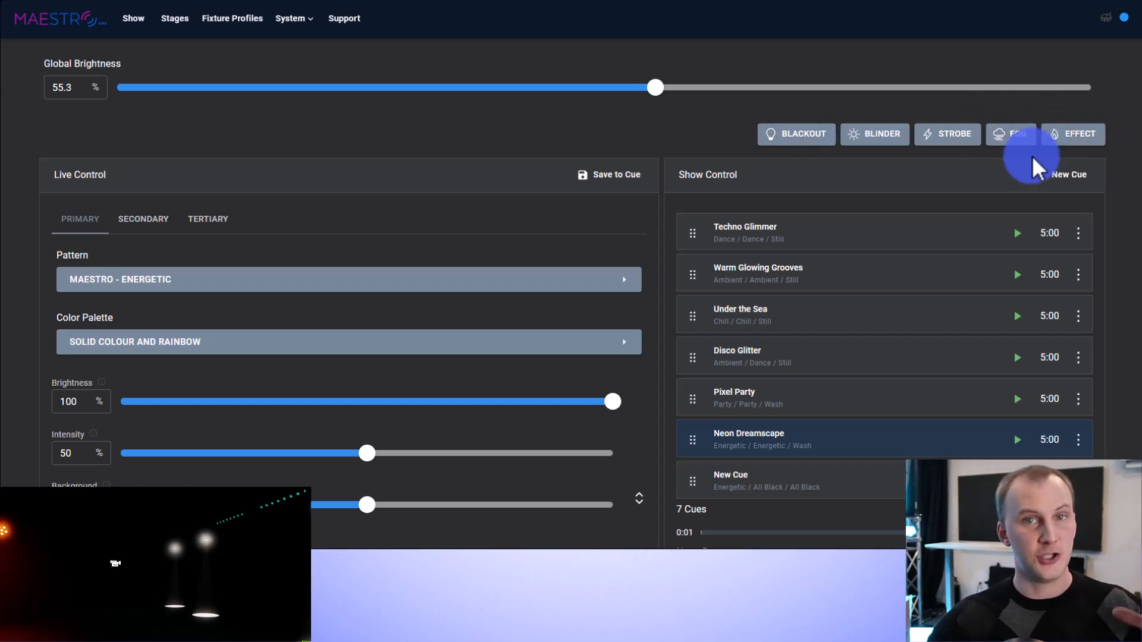